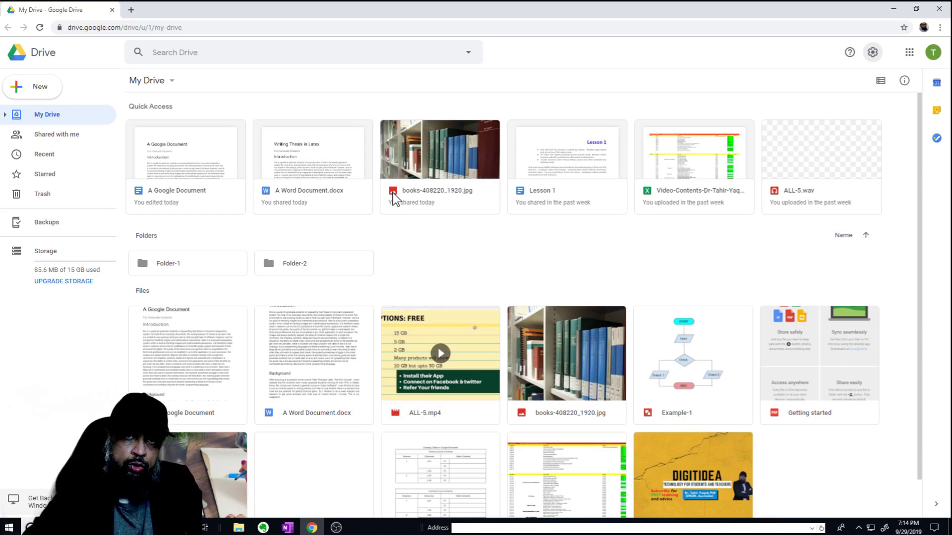
mouse_move(385, 209)
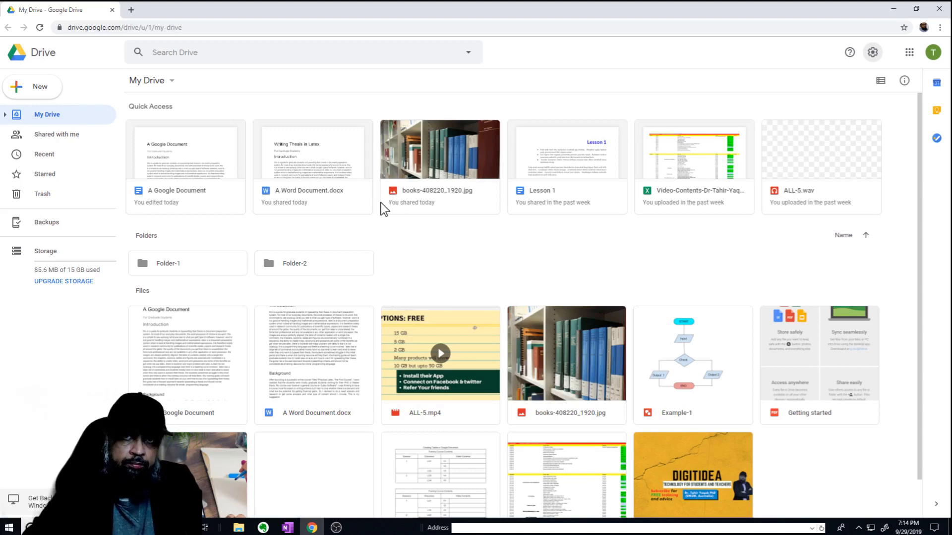
mouse_move(390, 198)
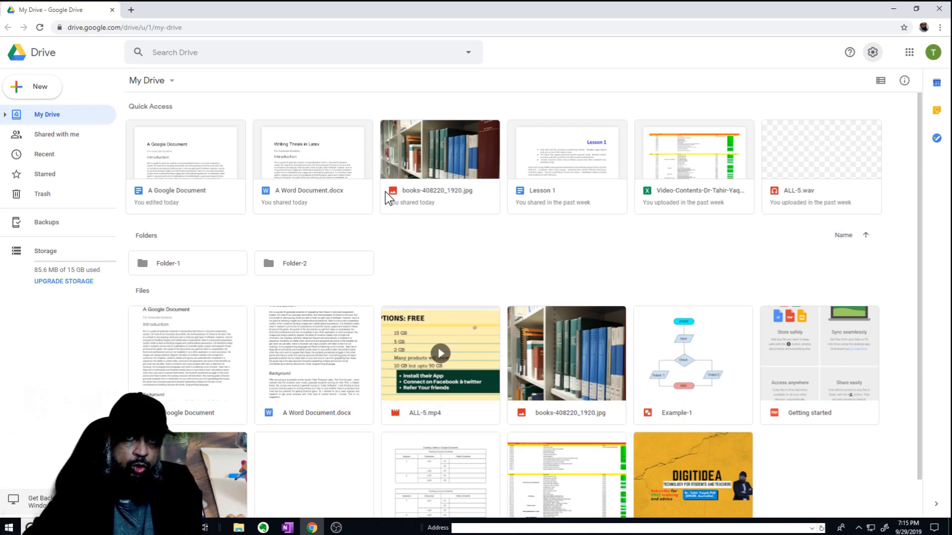
mouse_move(254, 84)
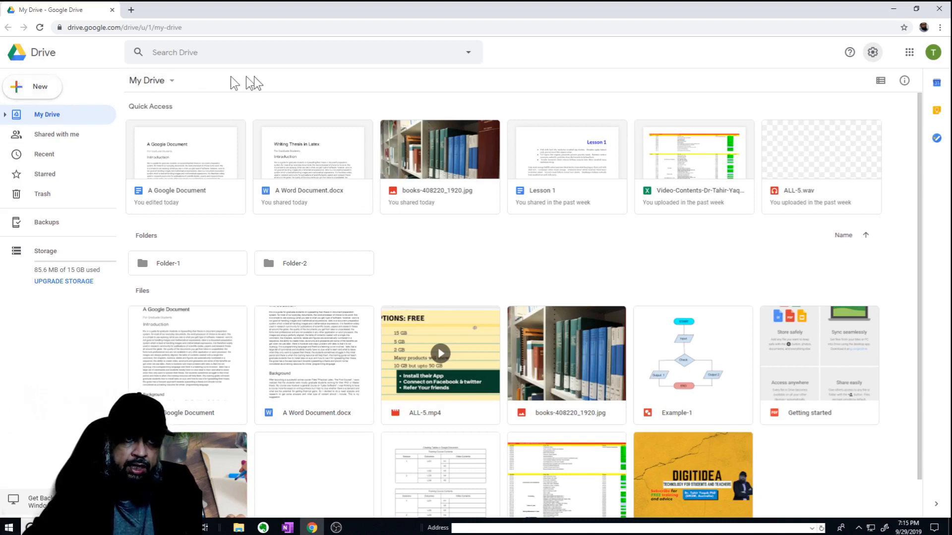
mouse_move(480, 224)
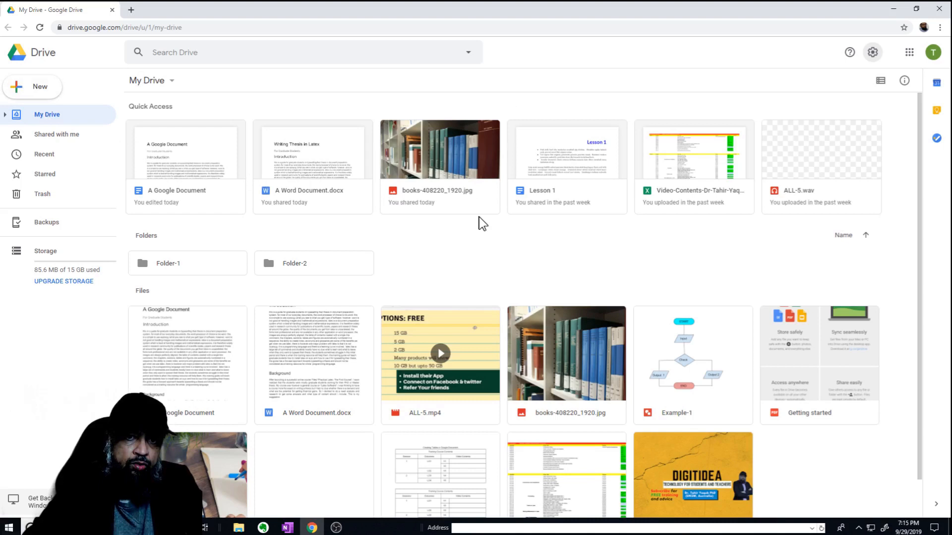
mouse_move(479, 242)
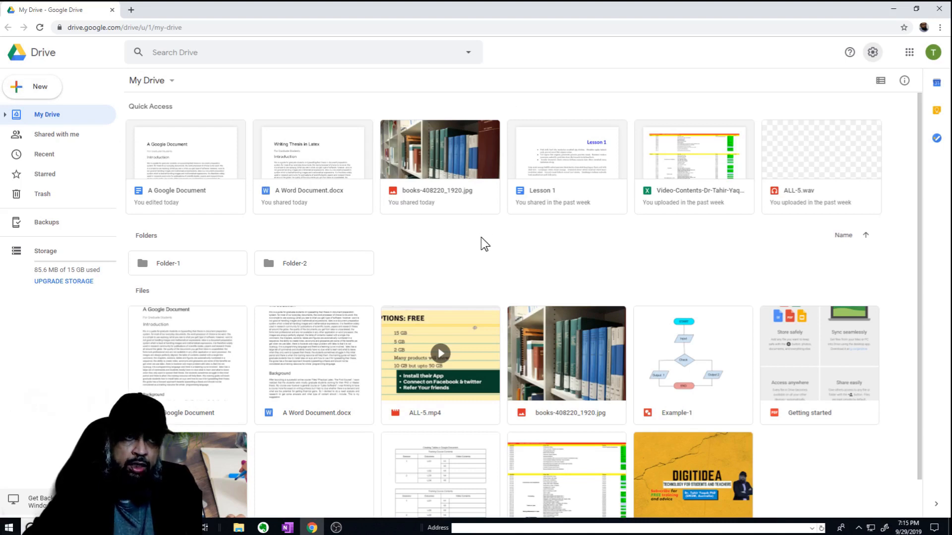
mouse_move(872, 52)
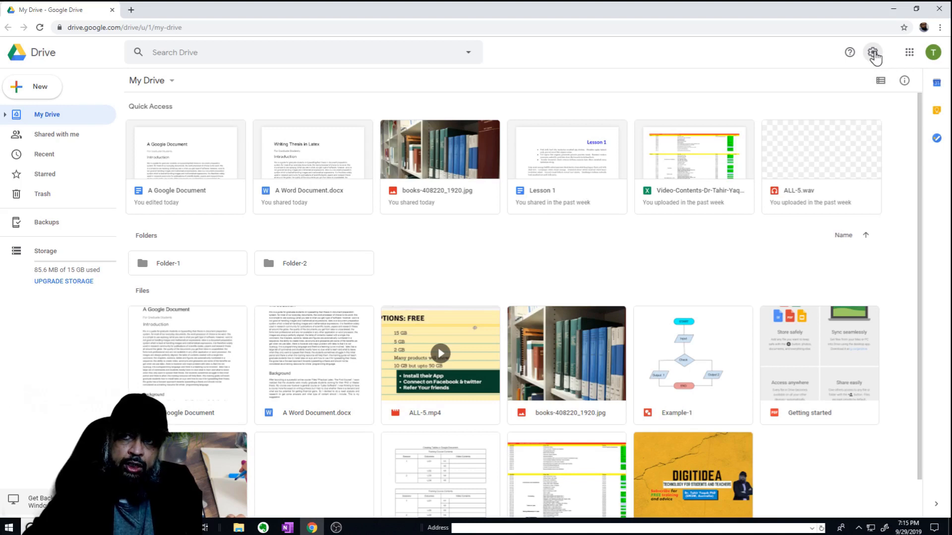
- From the Drive Settings gear, choose 'Get Backup and Sync for Windows' to reach the download page
left_click(872, 51)
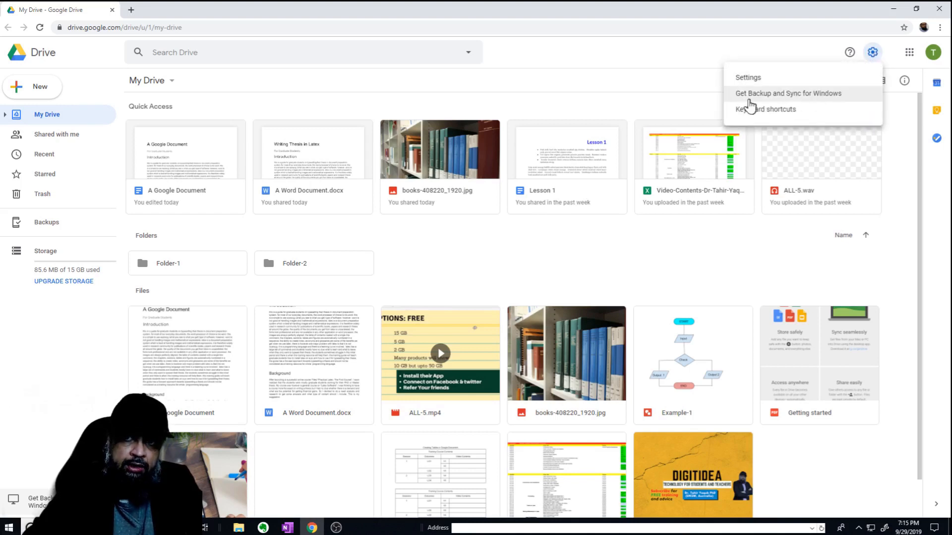
mouse_move(754, 97)
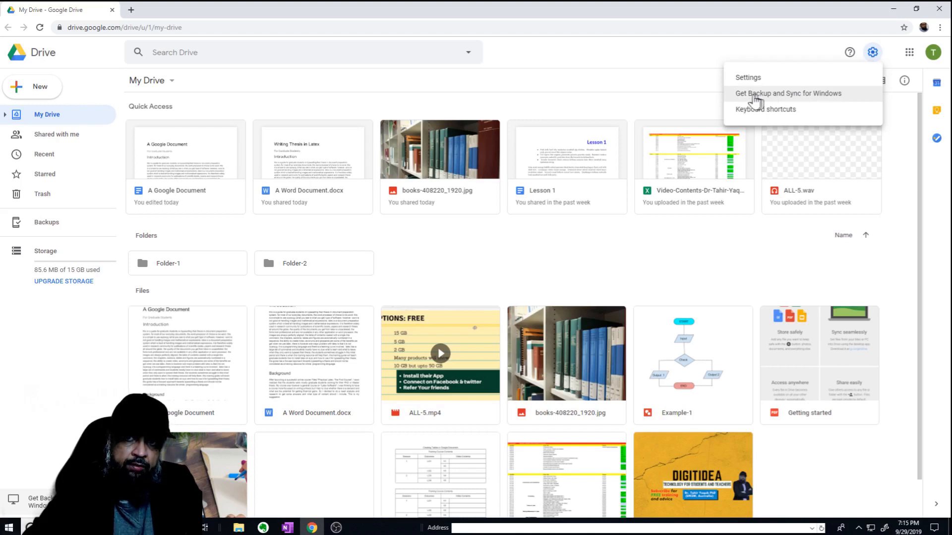
mouse_move(796, 102)
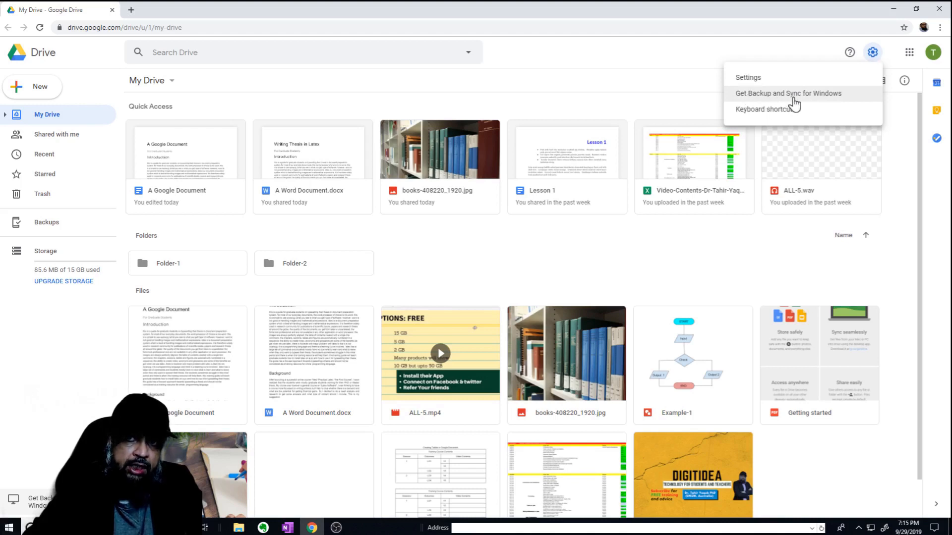
mouse_move(820, 97)
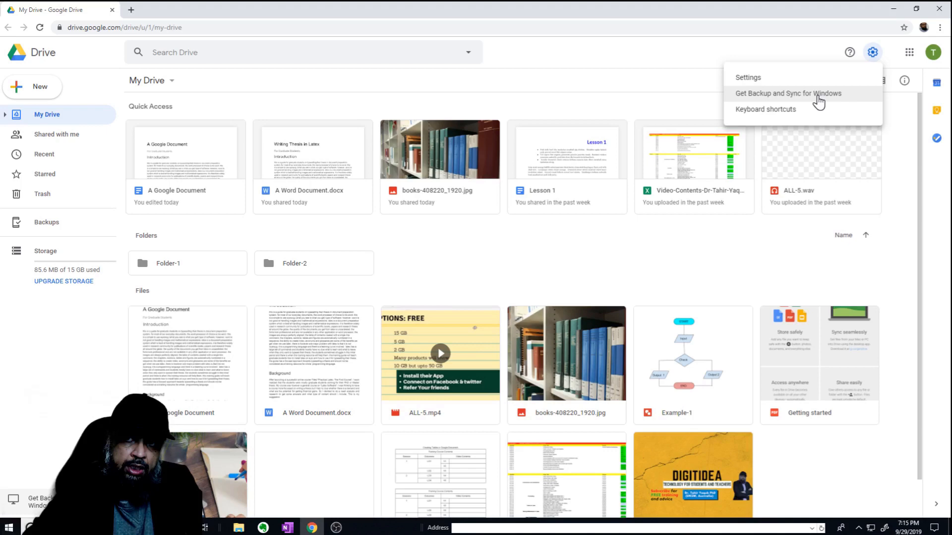
left_click(787, 93)
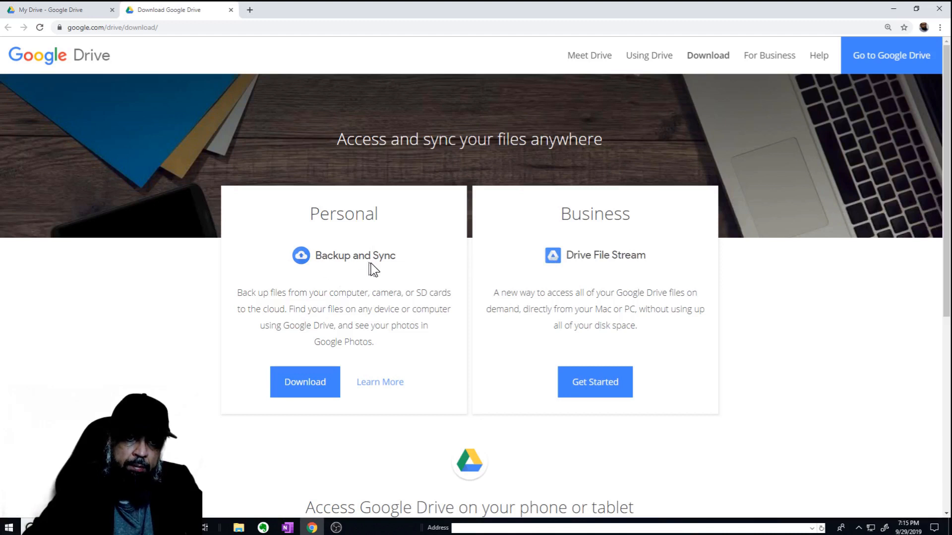
mouse_move(609, 274)
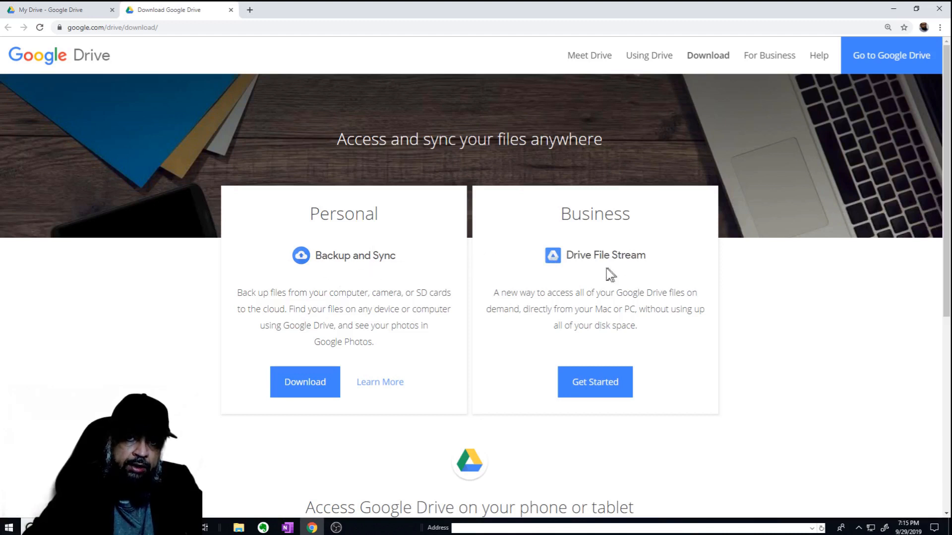
mouse_move(573, 271)
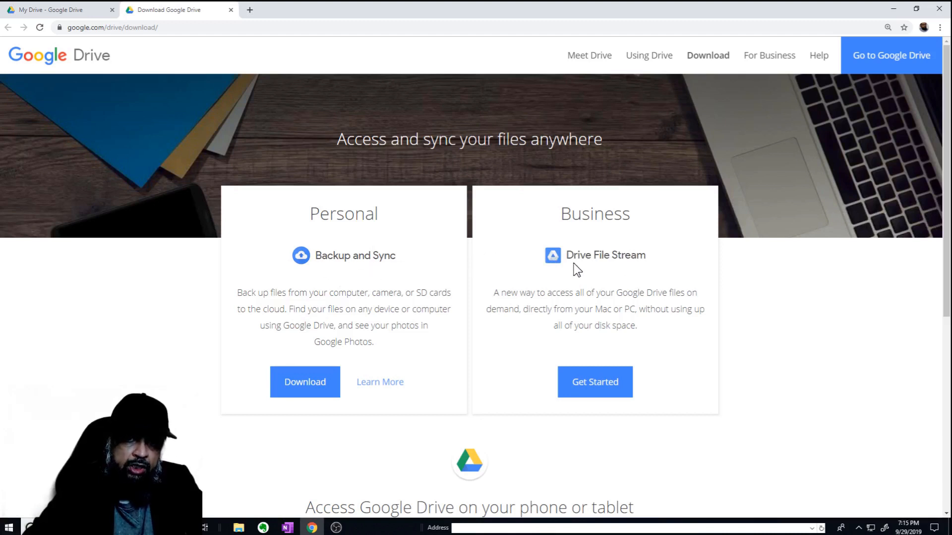
mouse_move(606, 274)
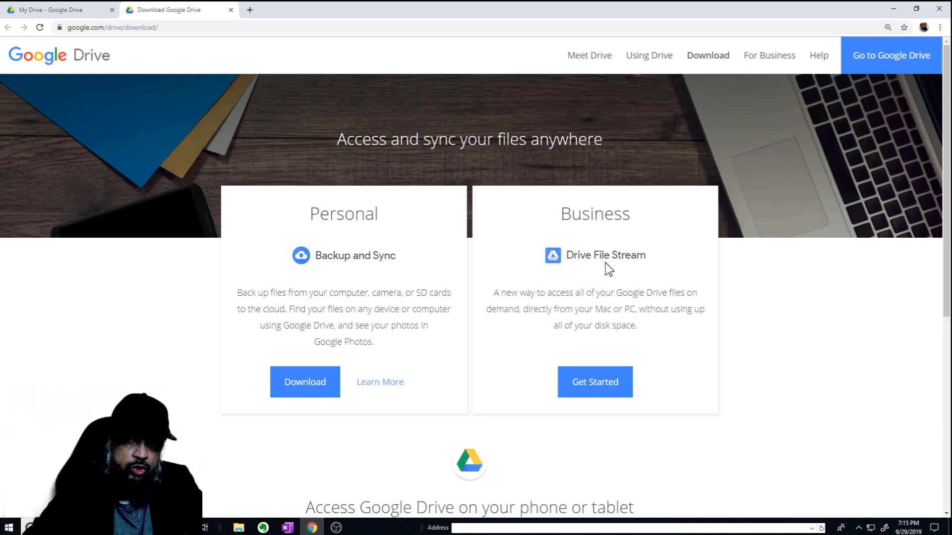
mouse_move(355, 211)
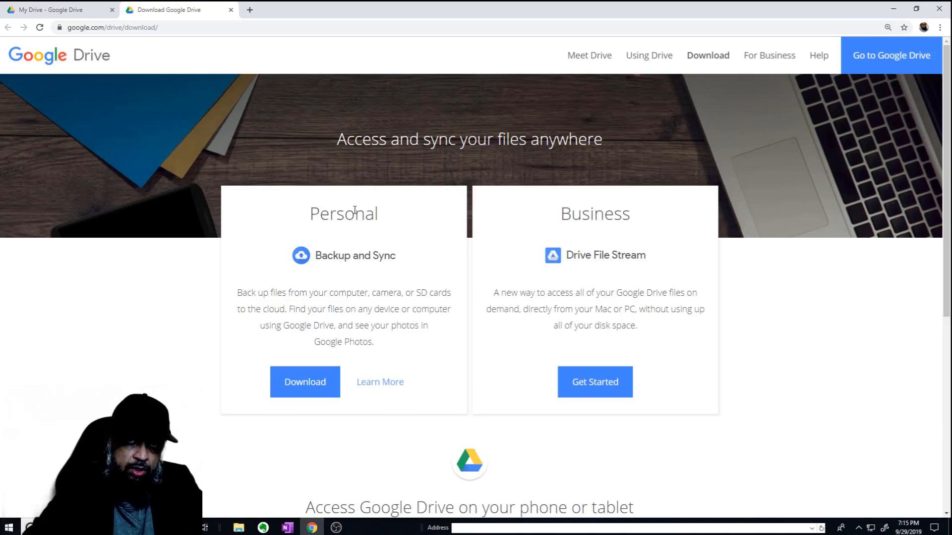
mouse_move(310, 386)
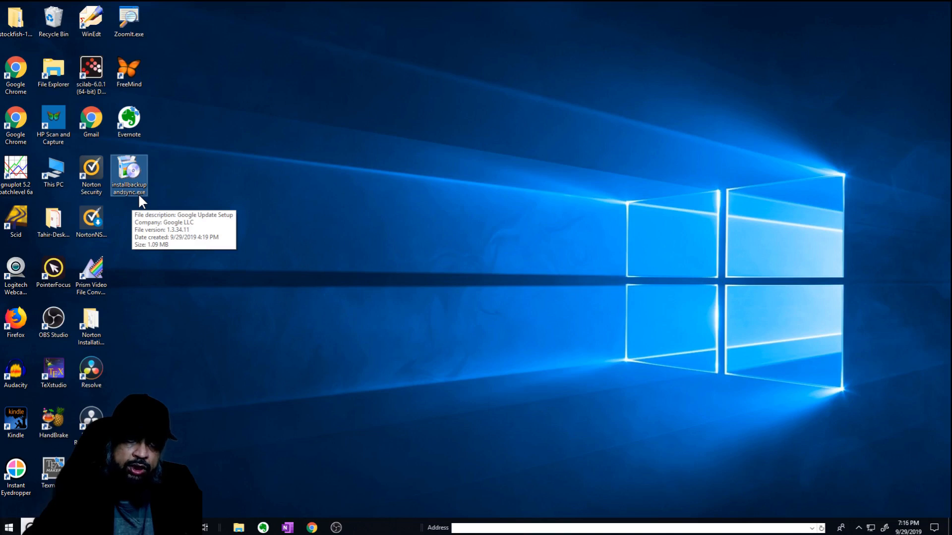
mouse_move(146, 188)
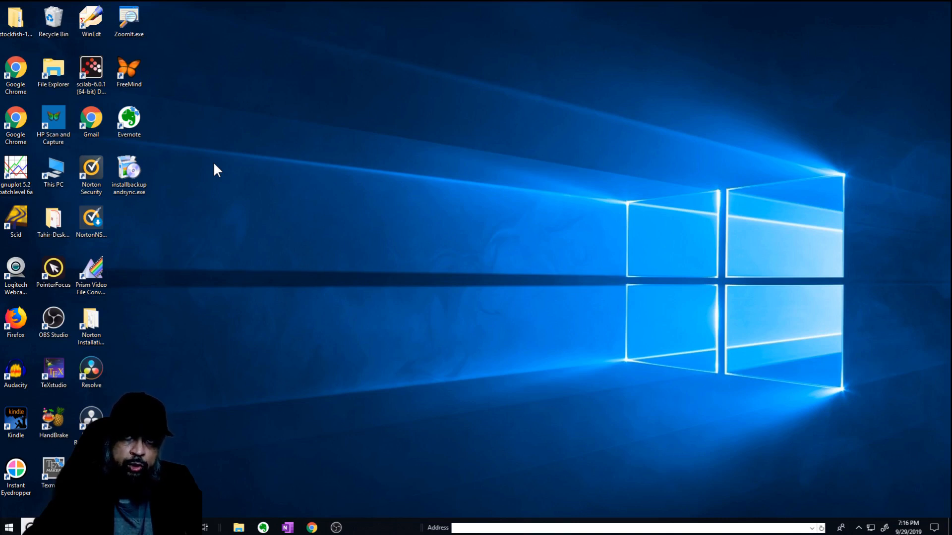
mouse_move(887, 445)
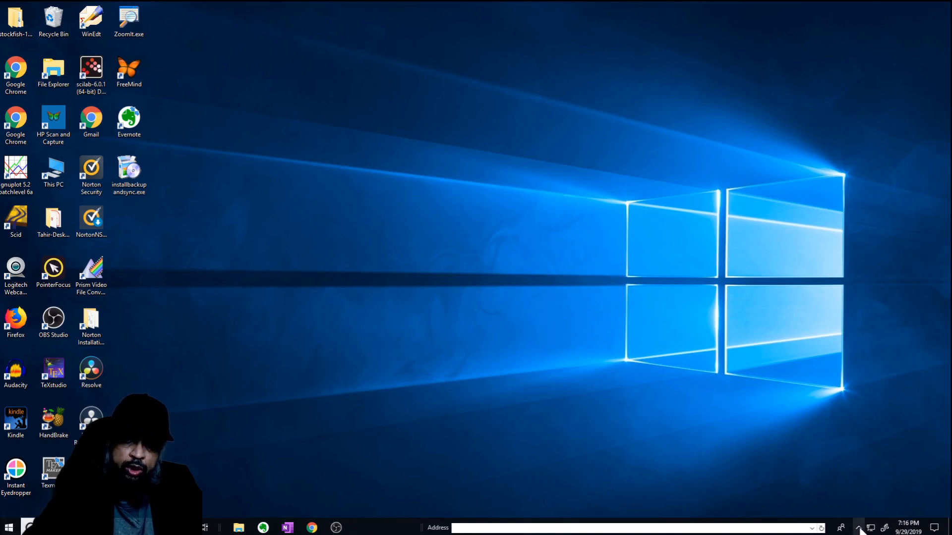
mouse_move(861, 529)
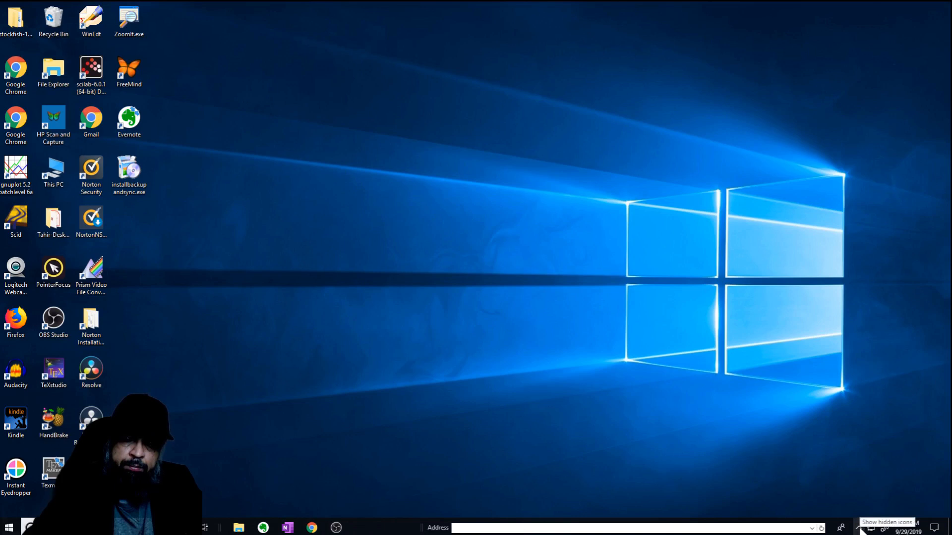
- Launch Backup and Sync from the system tray's hidden icons and start its sign-in
left_click(860, 526)
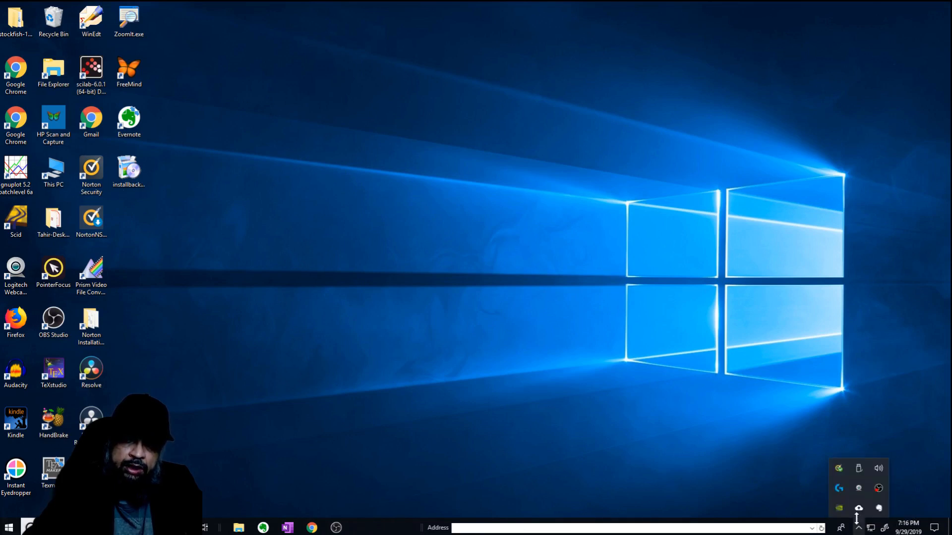
mouse_move(860, 507)
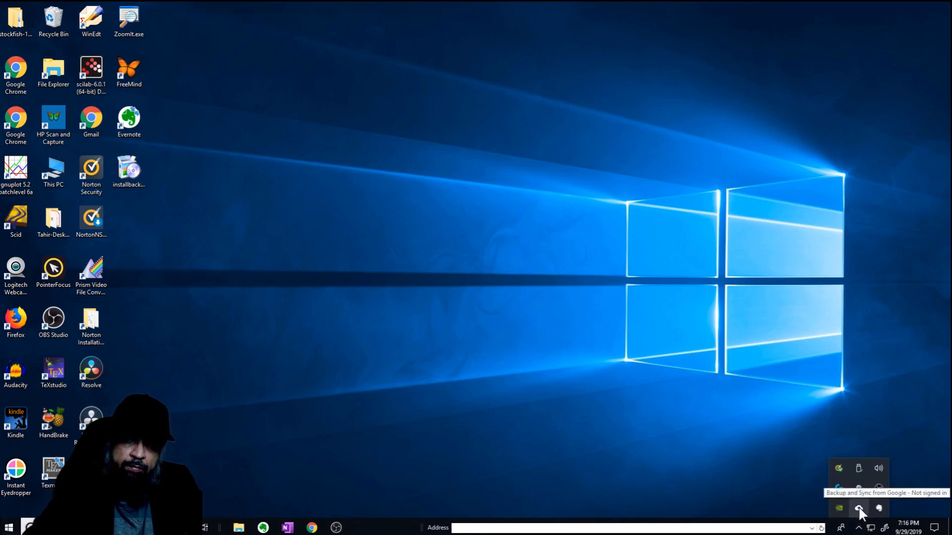
left_click(860, 513)
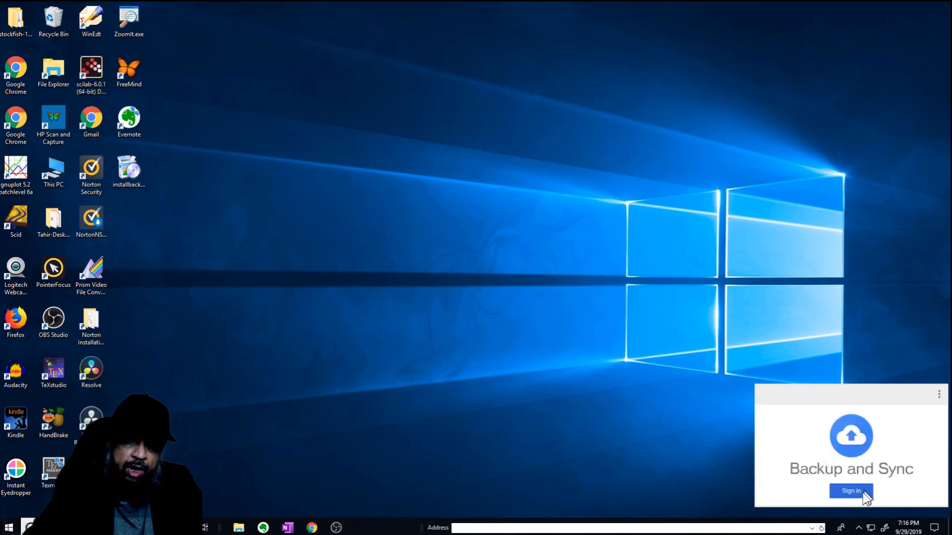
left_click(850, 491)
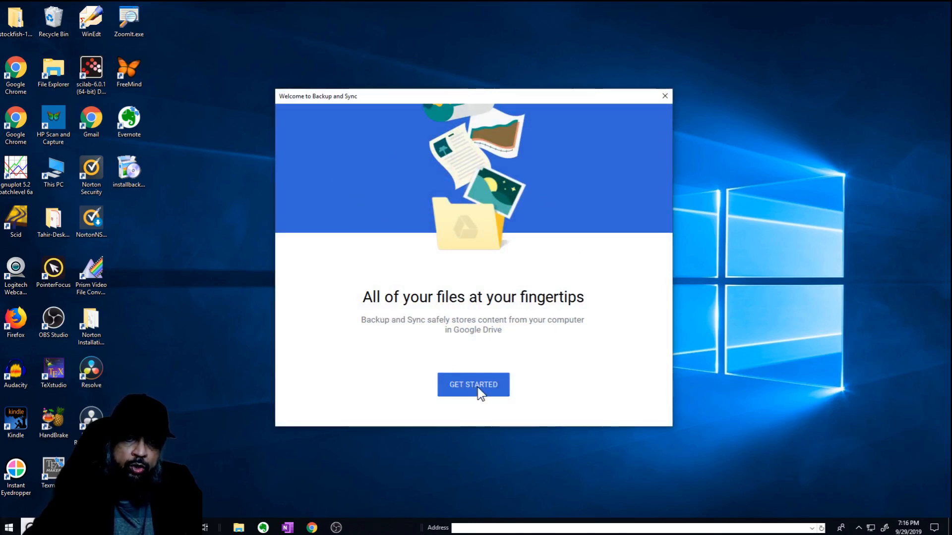
- Get started and sign in with the 'digitideahelp' account email and its password
left_click(474, 385)
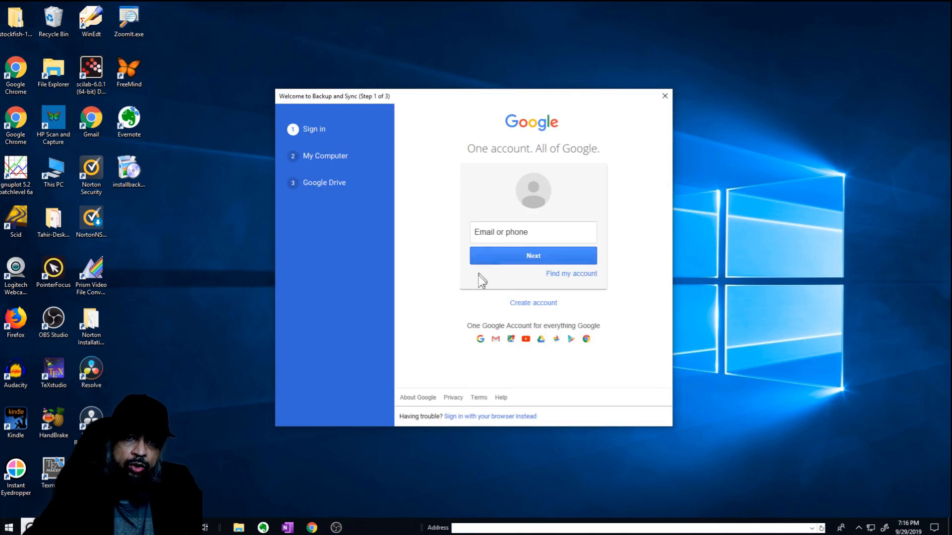
mouse_move(531, 429)
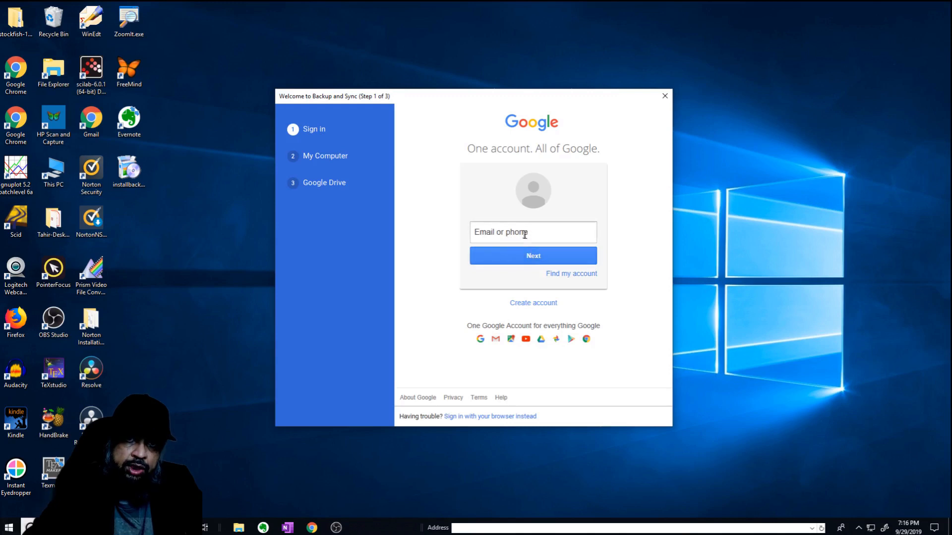
mouse_move(471, 420)
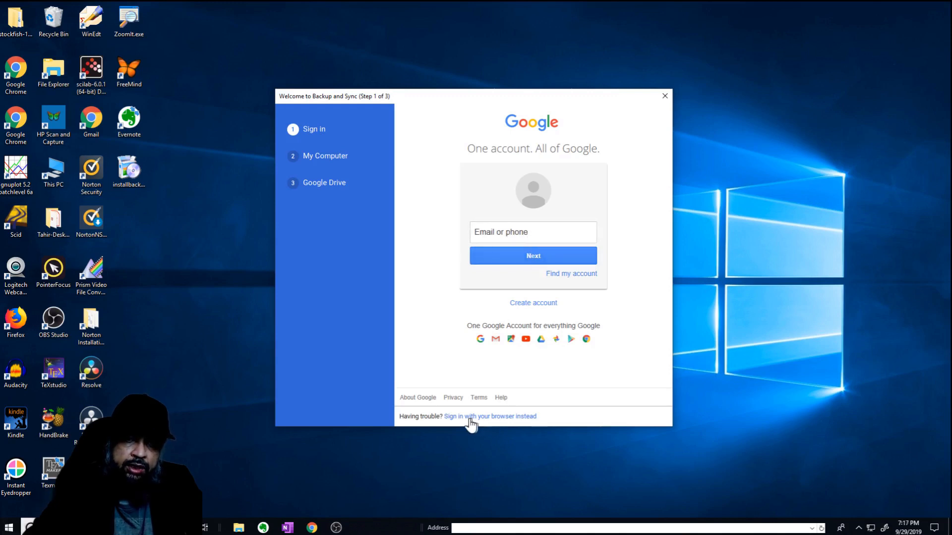
left_click(531, 232)
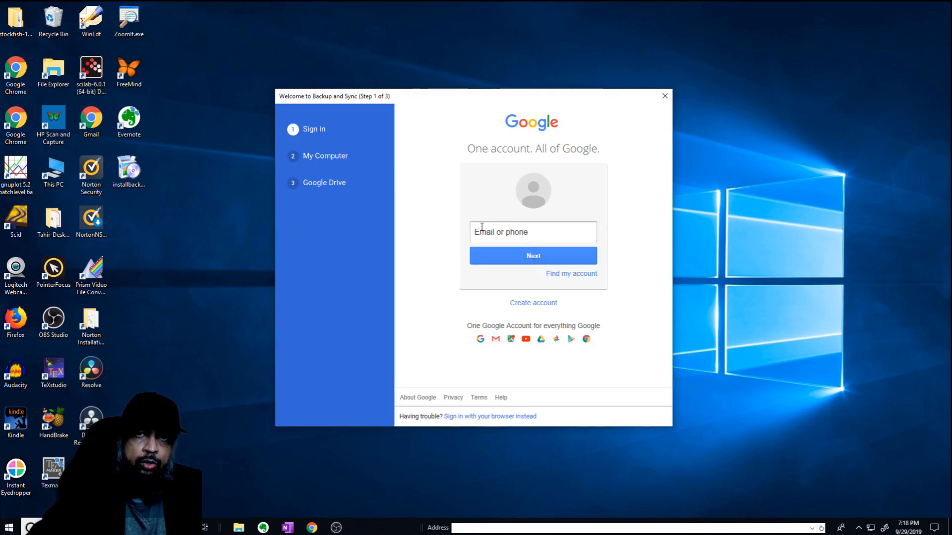
left_click(532, 232)
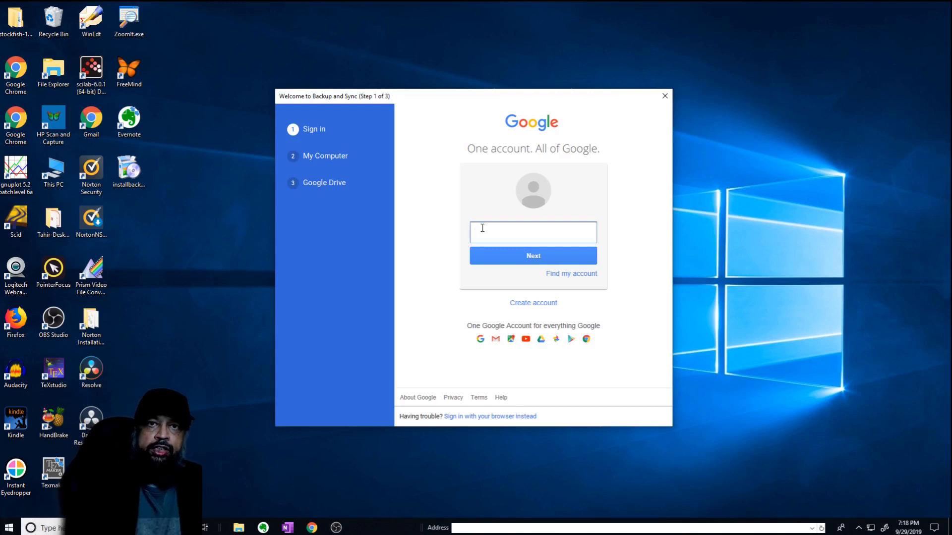
type("digitideahelp")
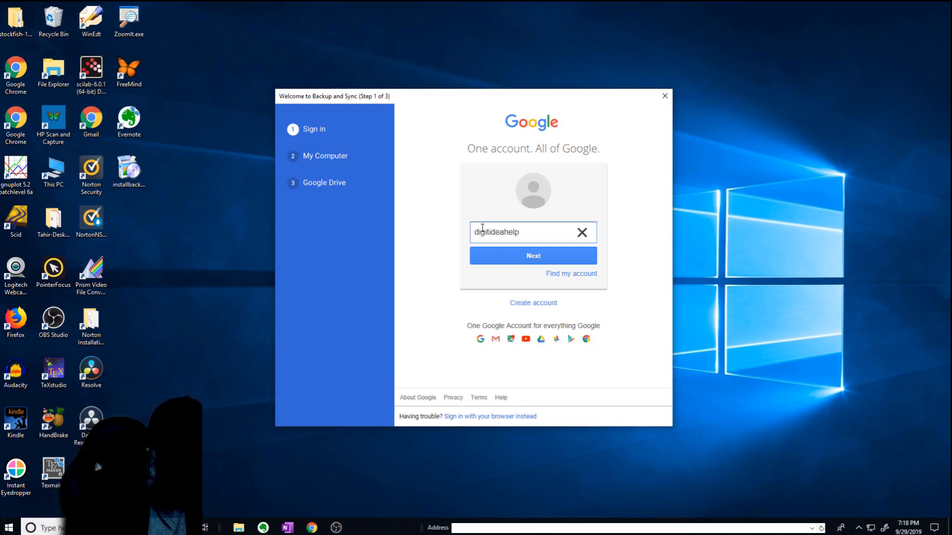
left_click(532, 256)
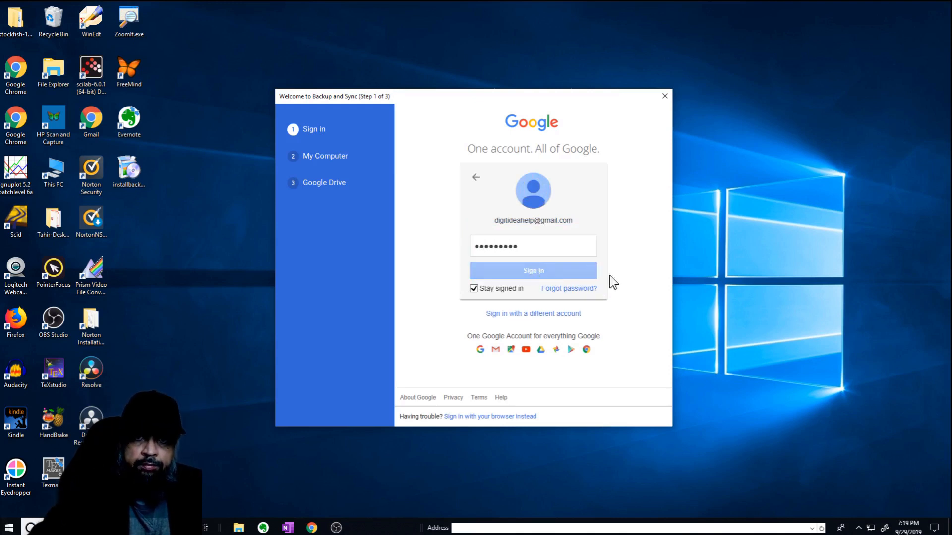
left_click(532, 271)
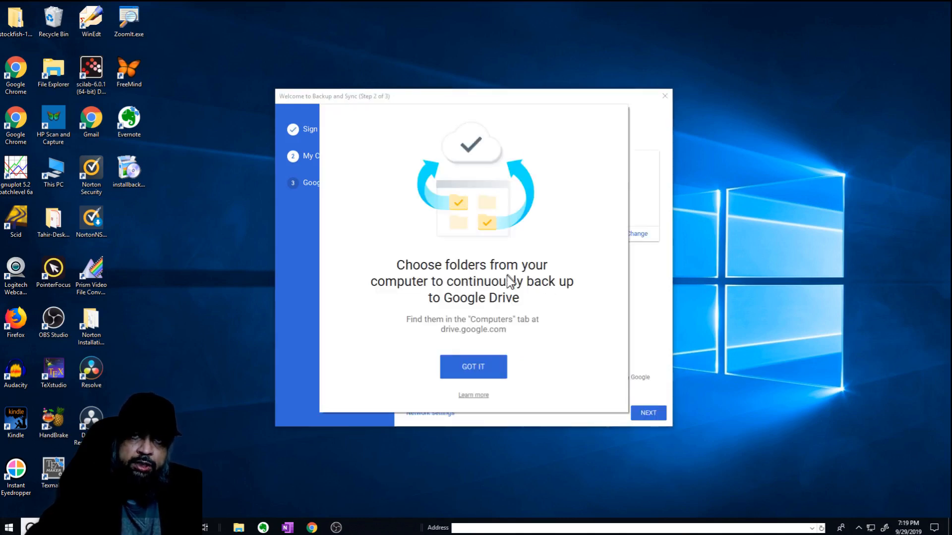
mouse_move(437, 296)
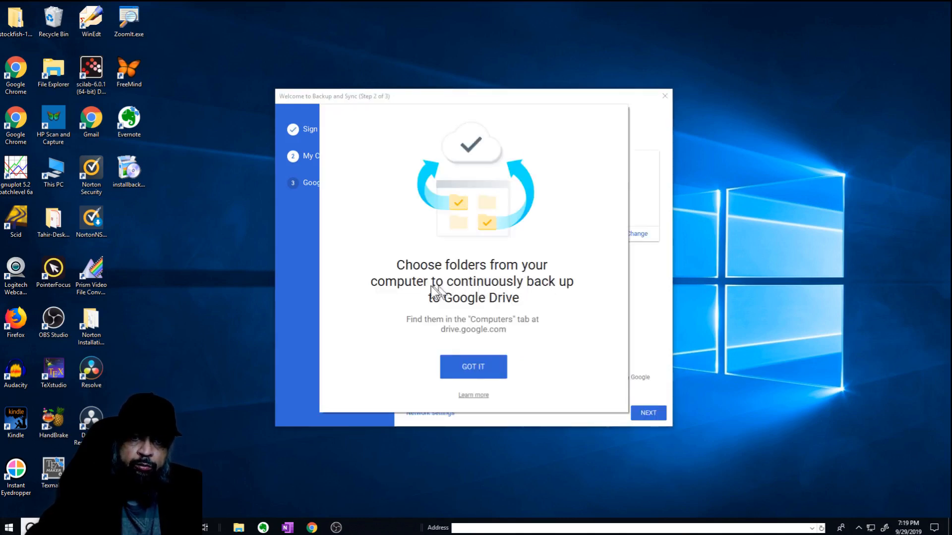
mouse_move(559, 298)
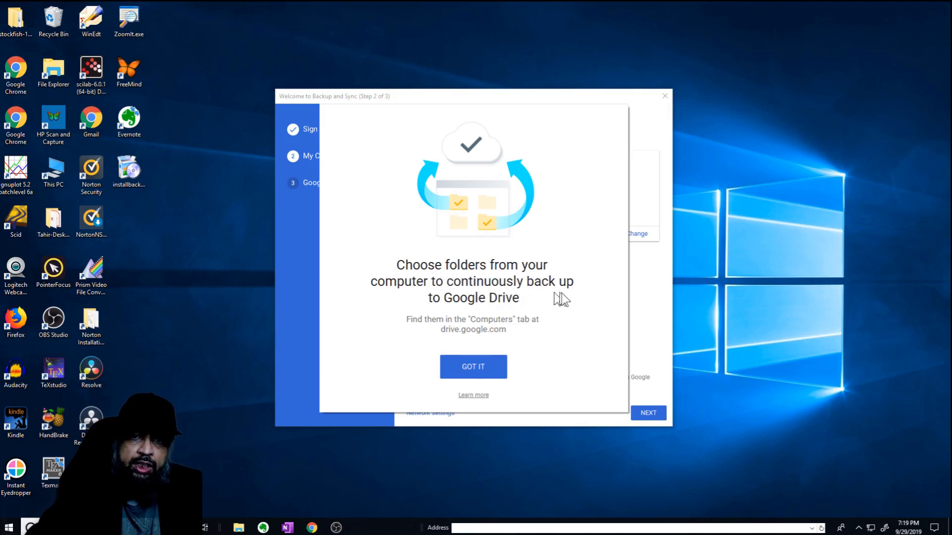
mouse_move(529, 321)
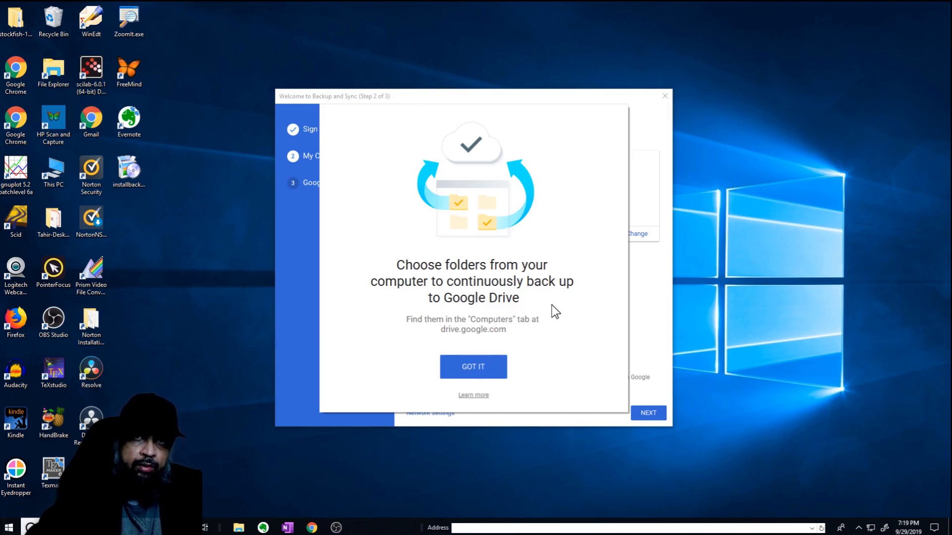
mouse_move(545, 294)
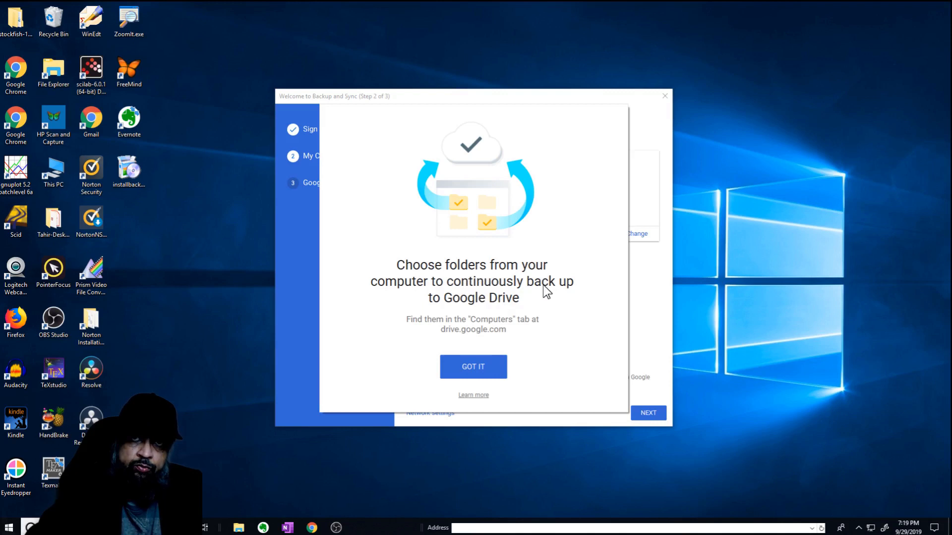
mouse_move(547, 296)
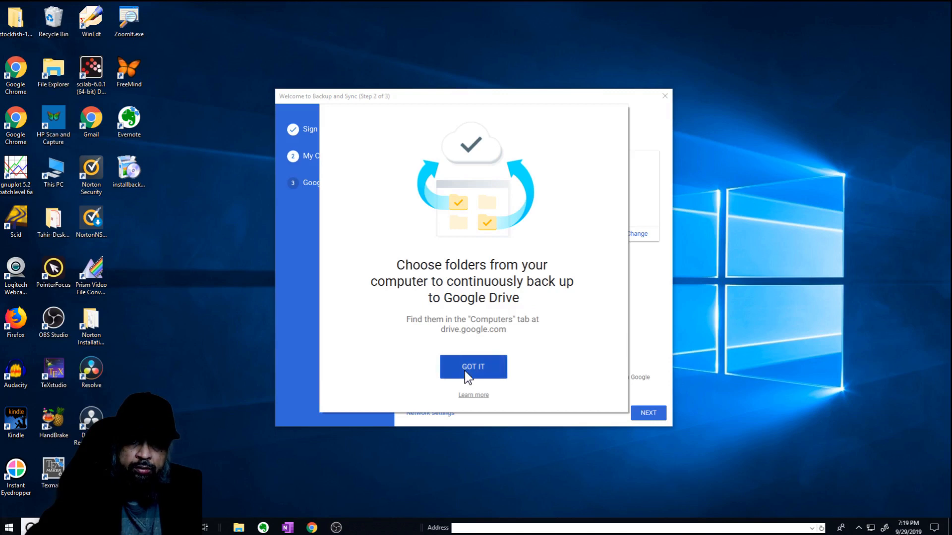
- Dismiss the 'Choose folders' explanation to reveal the My Computer backup folders
left_click(473, 367)
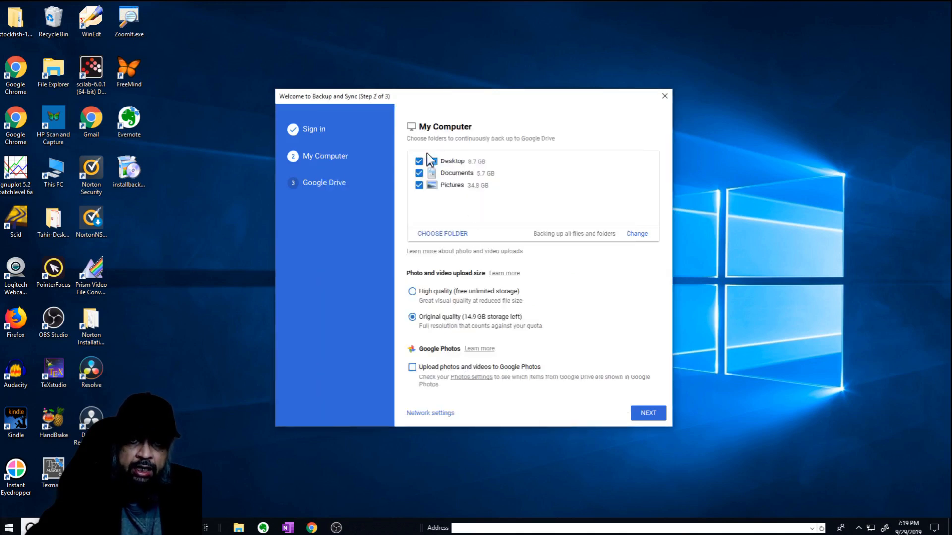
mouse_move(451, 194)
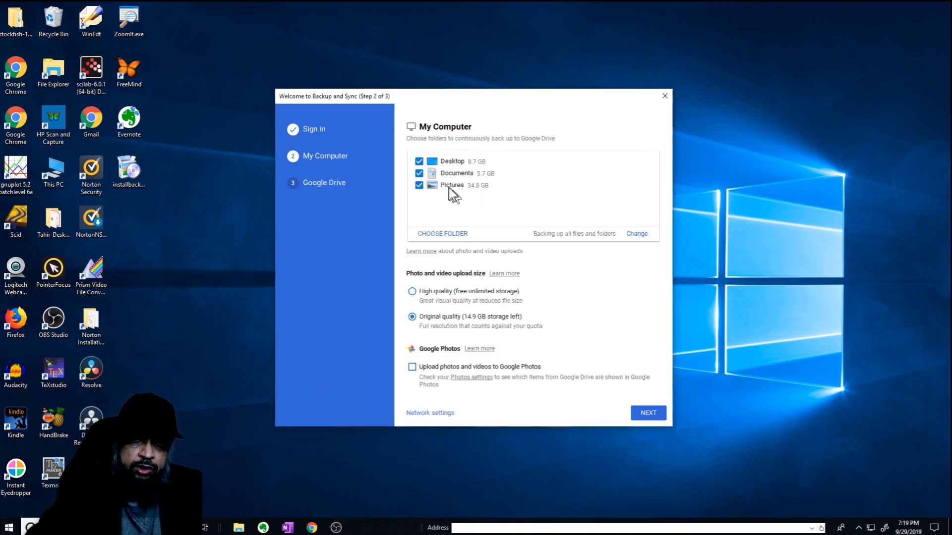
mouse_move(450, 170)
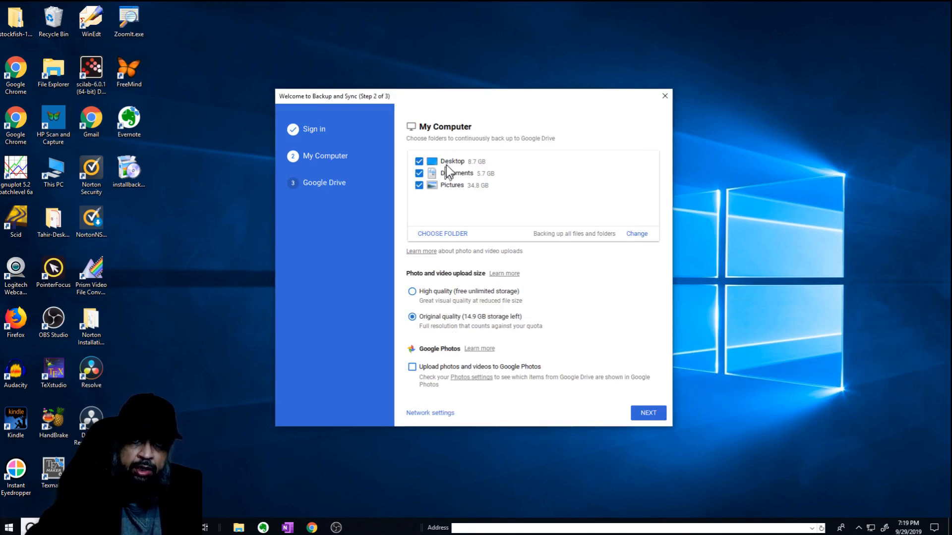
mouse_move(479, 183)
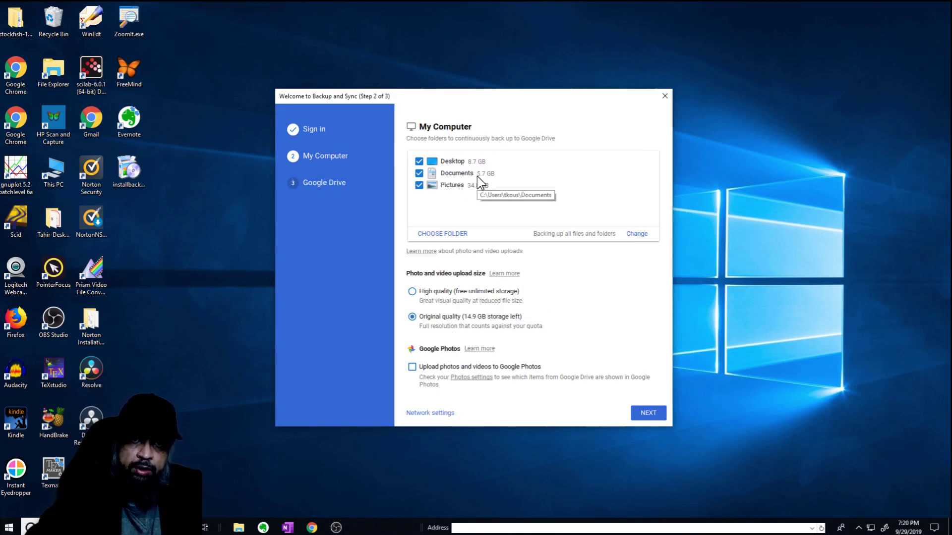
mouse_move(450, 238)
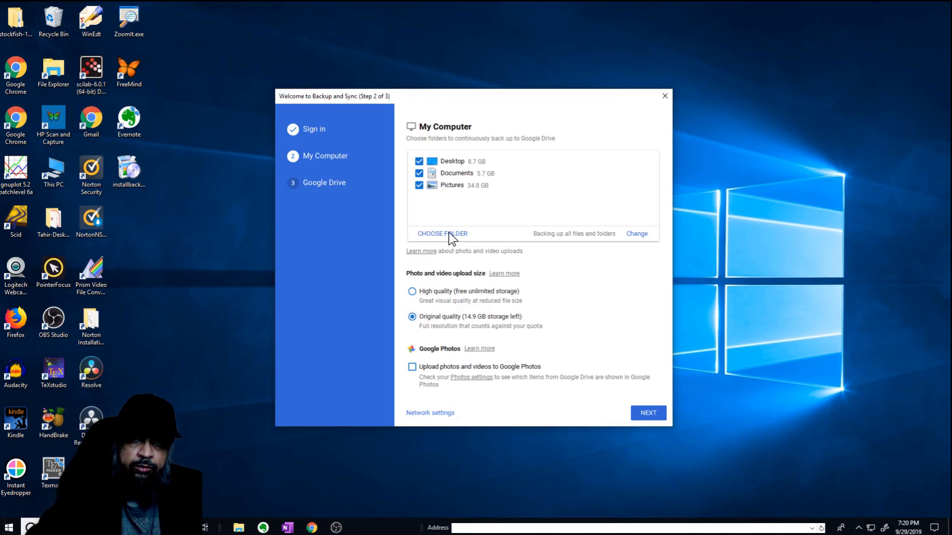
mouse_move(577, 292)
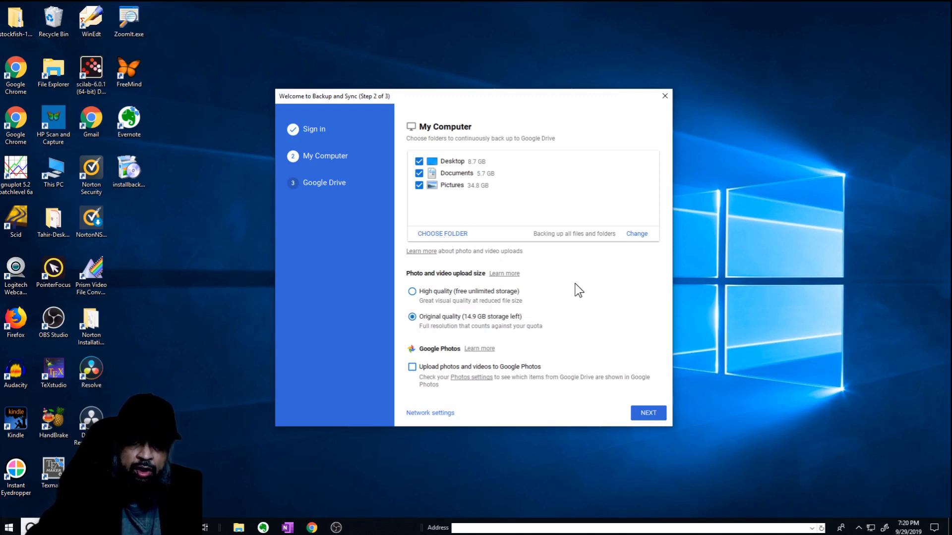
mouse_move(484, 321)
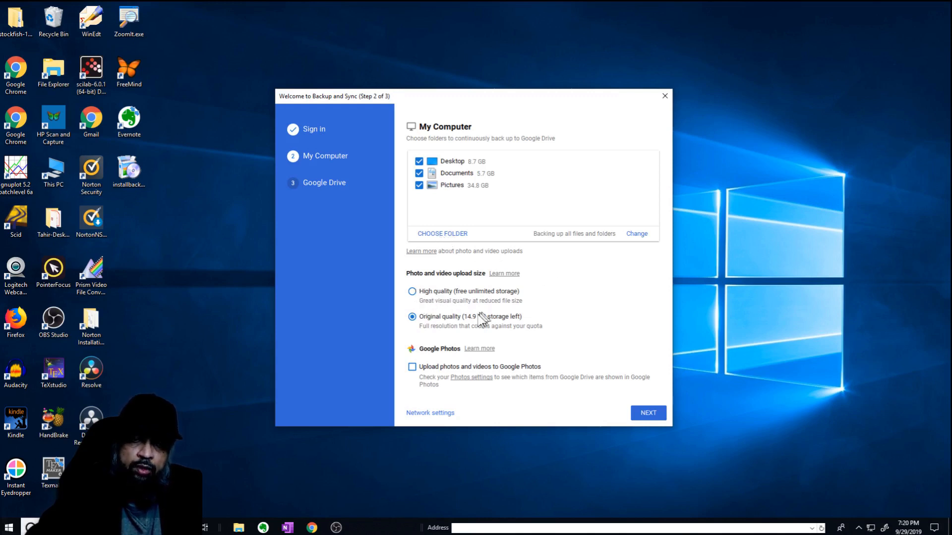
mouse_move(428, 292)
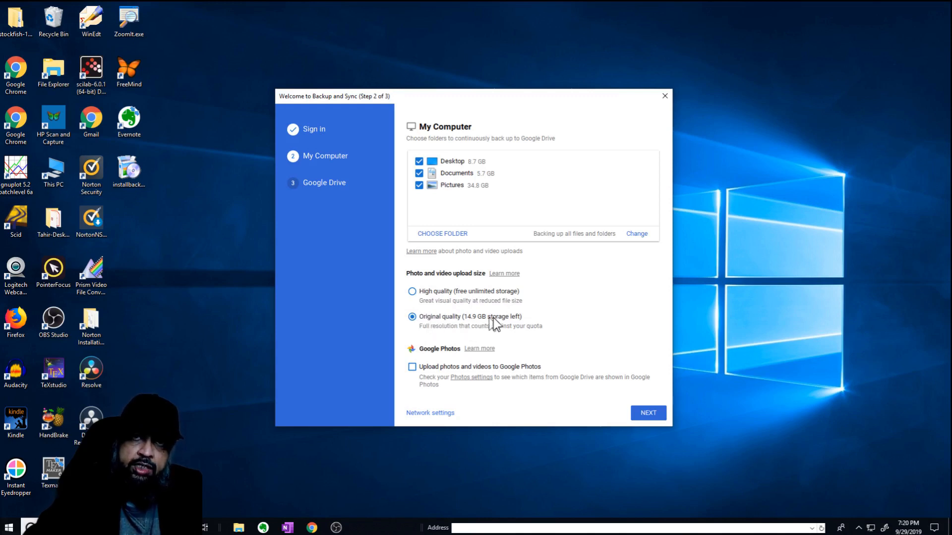
mouse_move(490, 341)
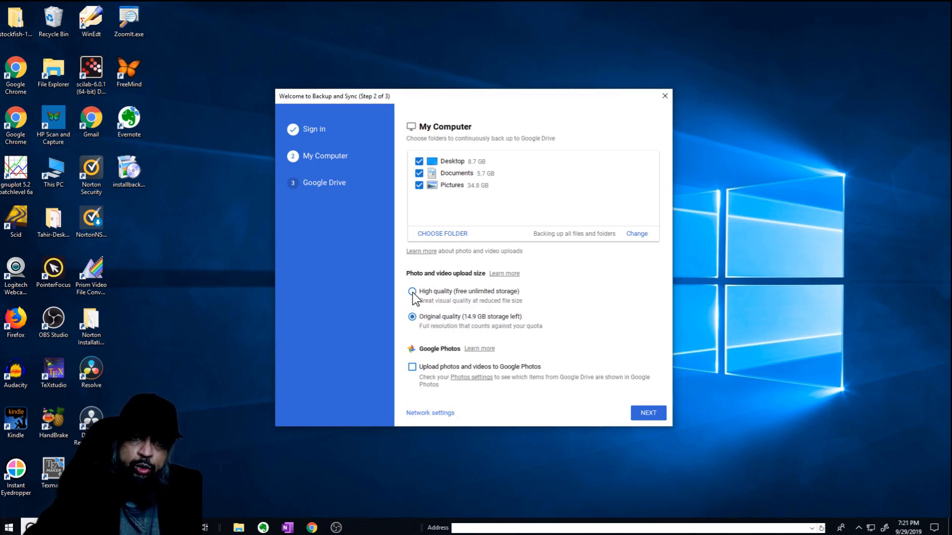
- Keep Desktop, Documents and Pictures at High quality and continue to step 3
left_click(410, 292)
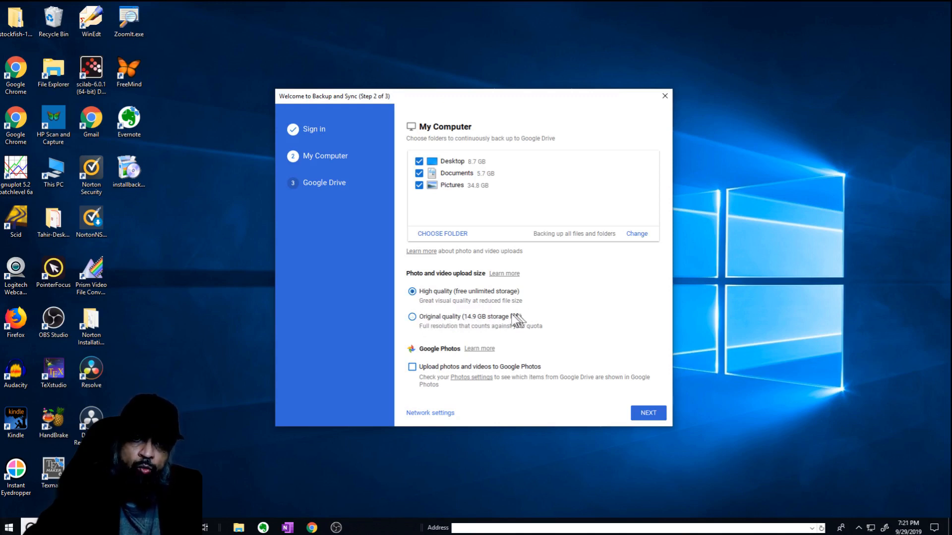
mouse_move(517, 335)
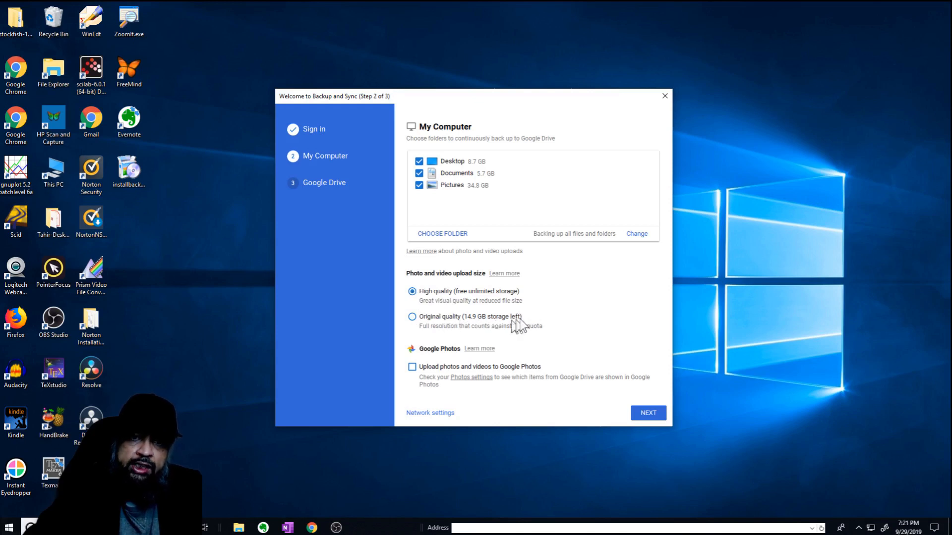
mouse_move(527, 335)
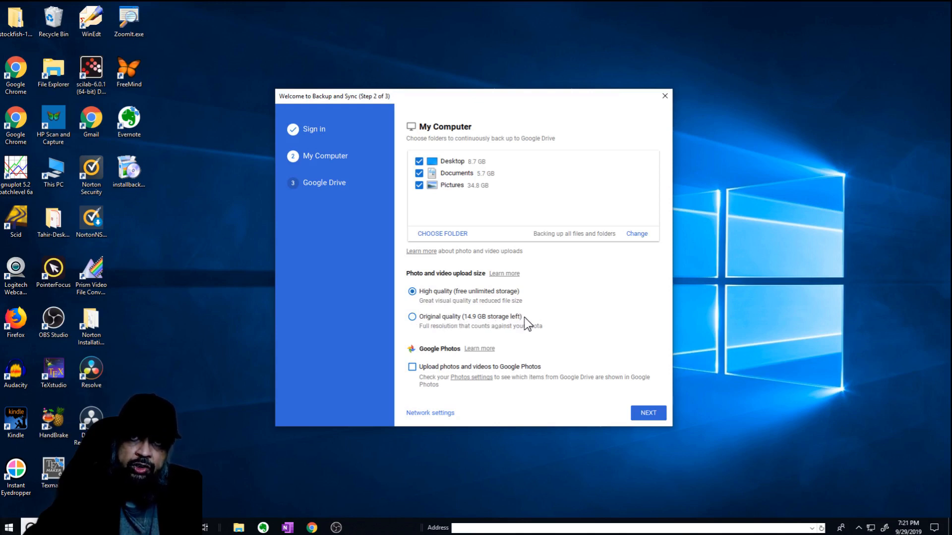
mouse_move(549, 315)
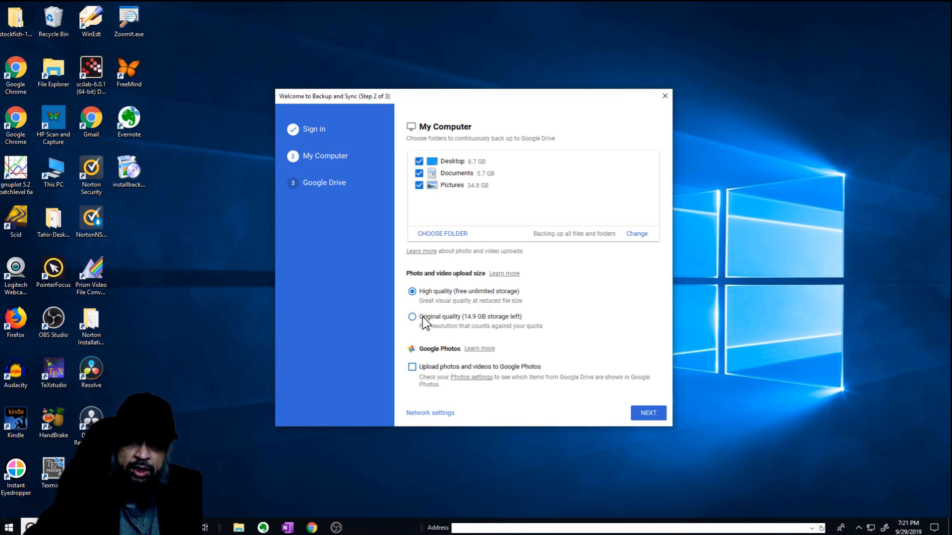
mouse_move(581, 352)
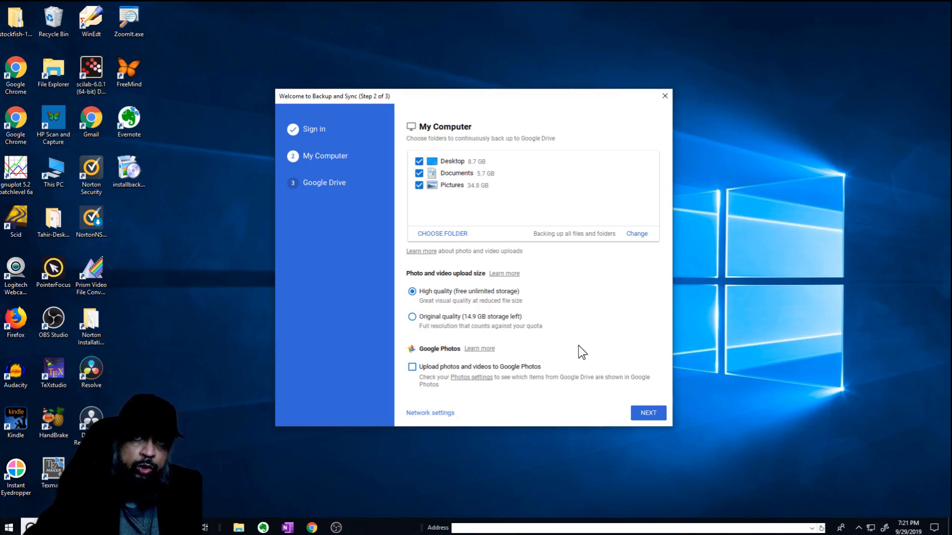
mouse_move(406, 384)
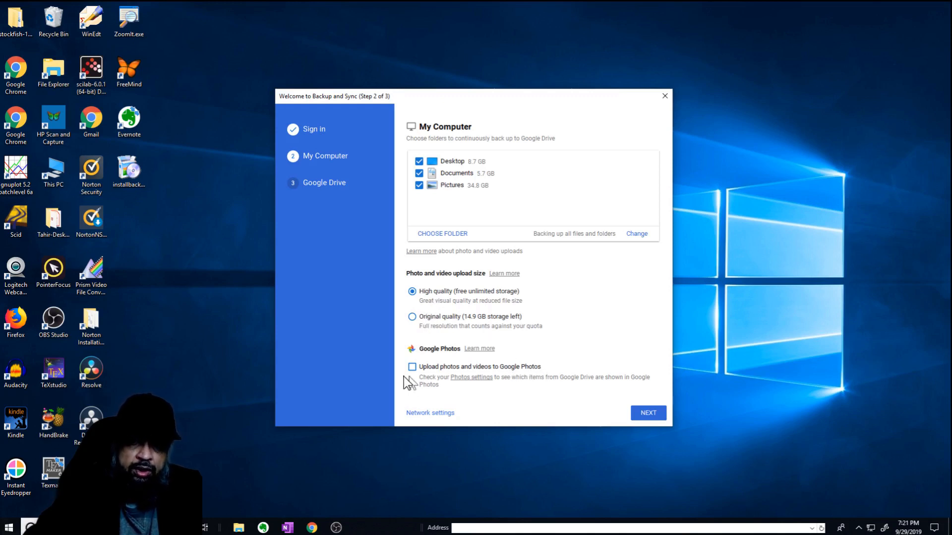
mouse_move(662, 404)
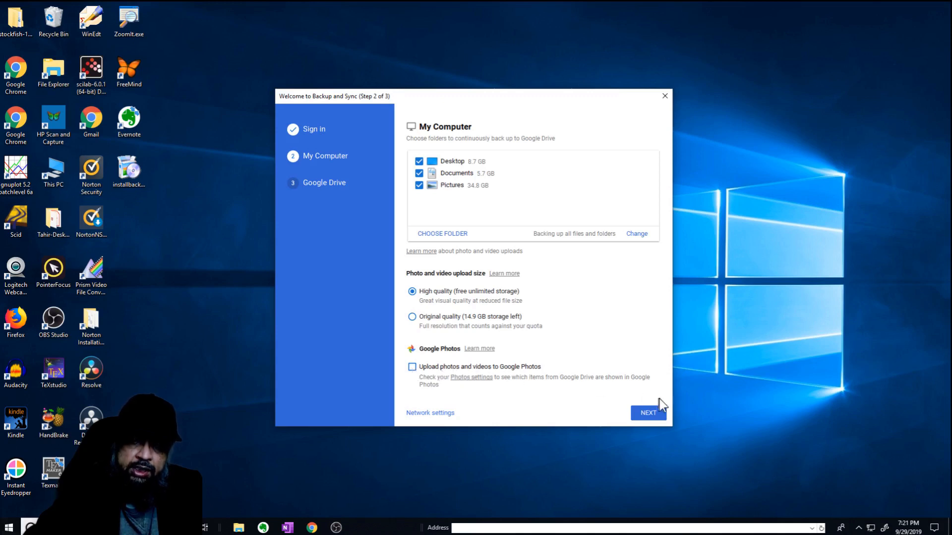
left_click(649, 412)
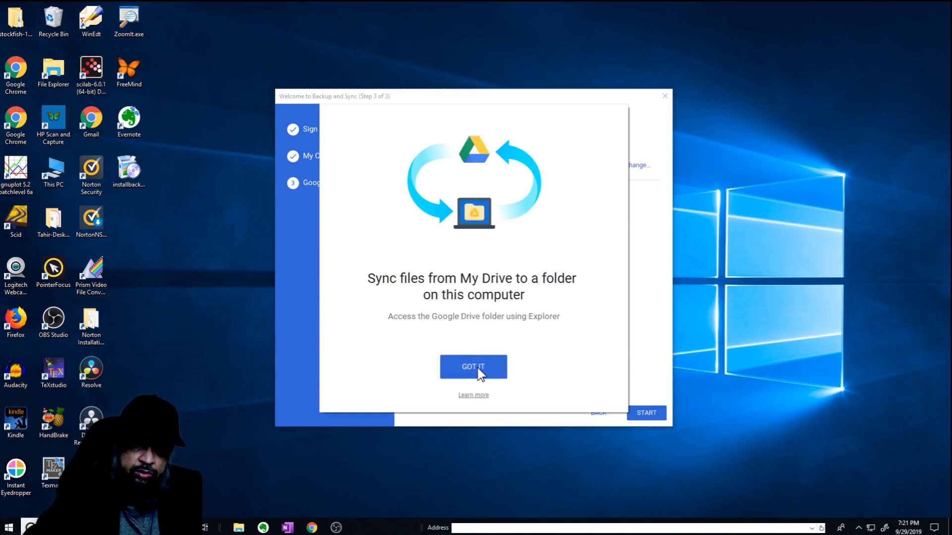
- Dismiss the sync explanation and start syncing everything in My Drive
left_click(474, 366)
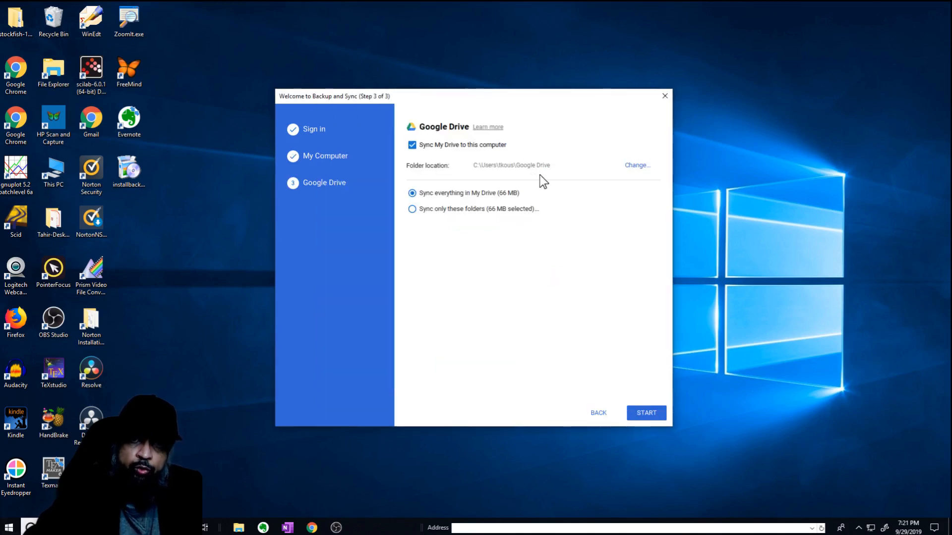
mouse_move(495, 178)
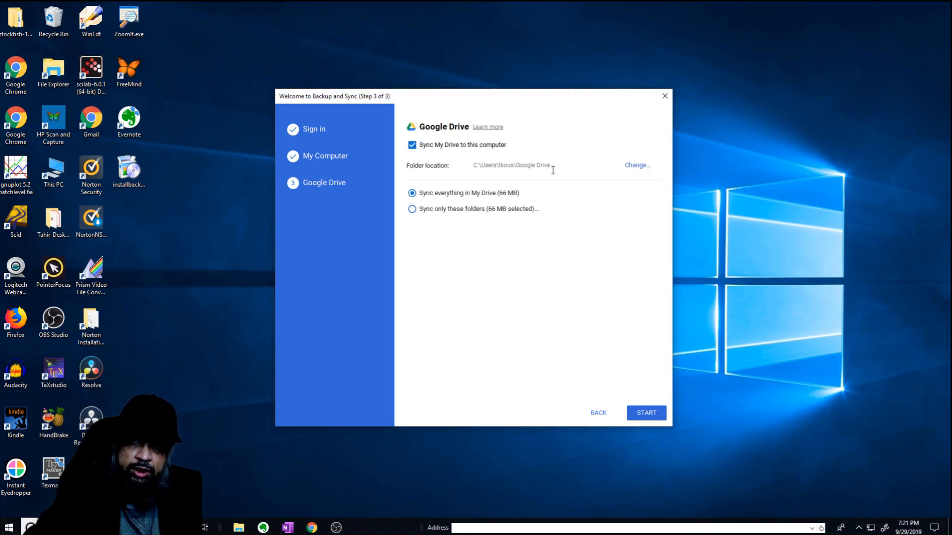
mouse_move(528, 180)
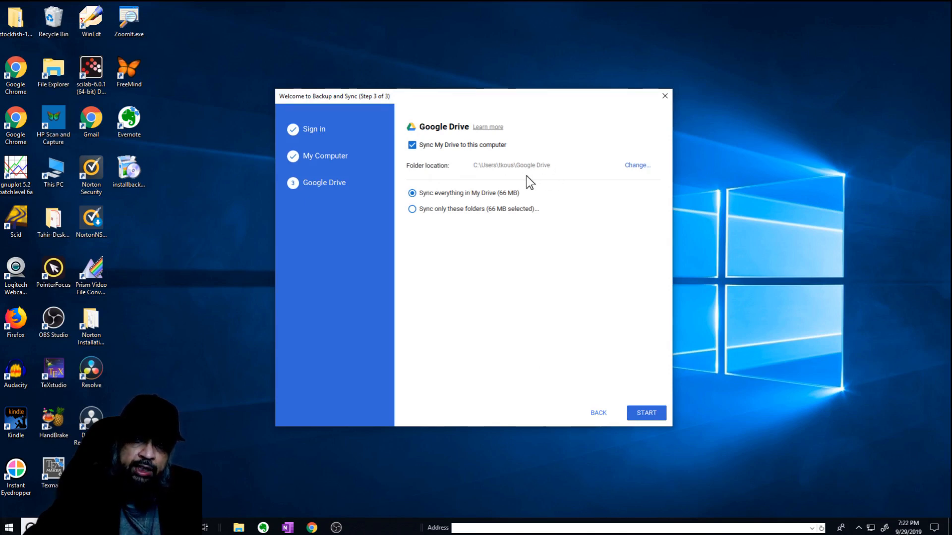
mouse_move(542, 169)
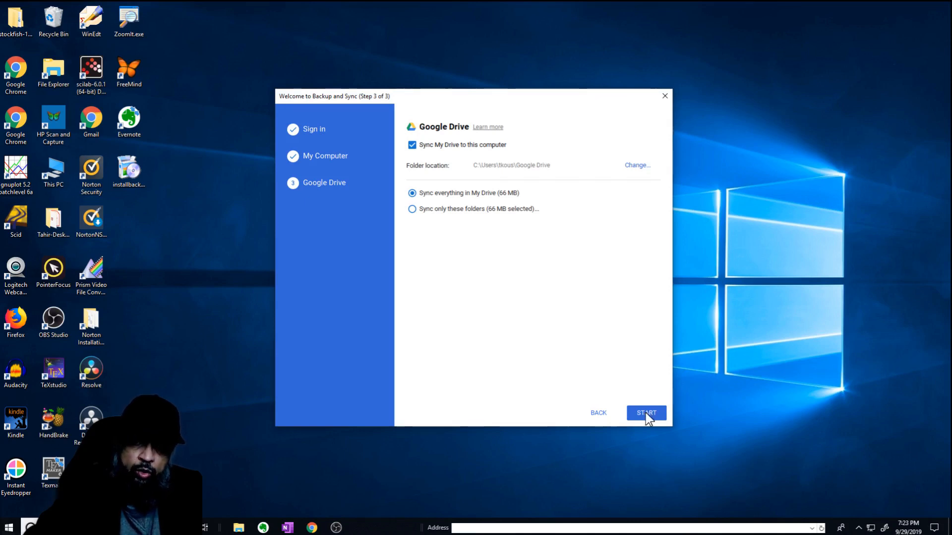
left_click(646, 413)
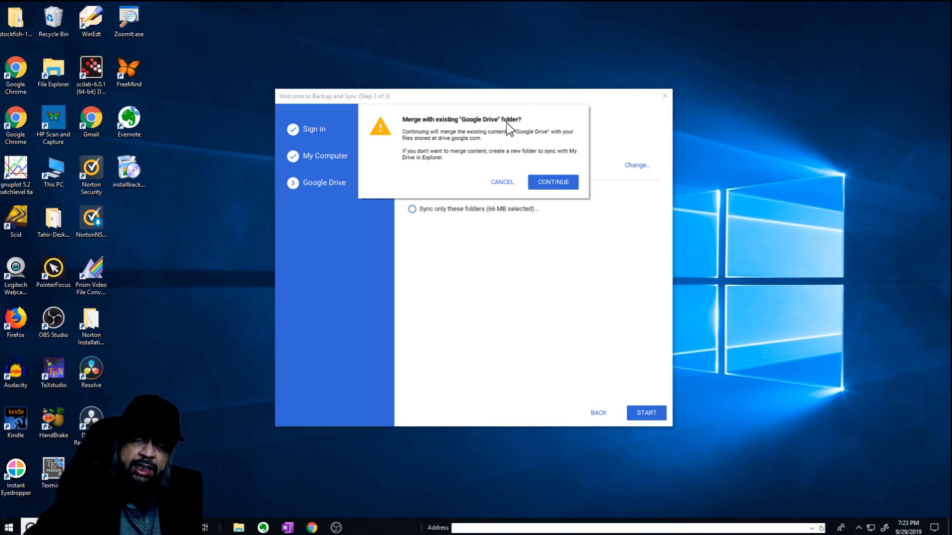
mouse_move(509, 134)
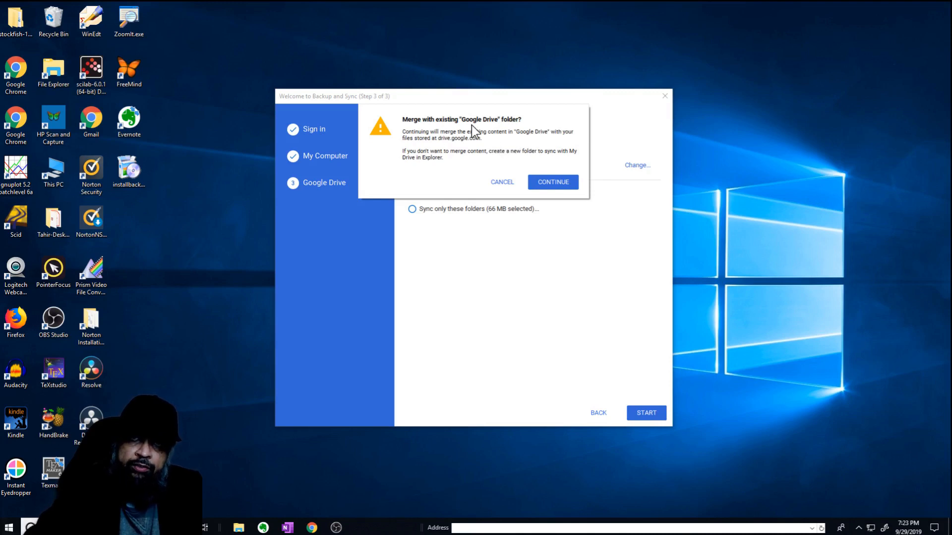
mouse_move(490, 135)
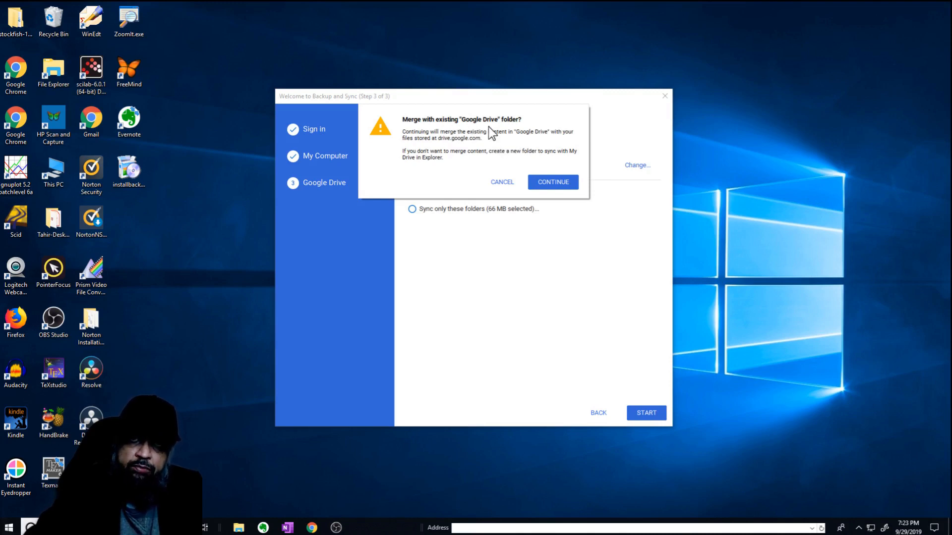
mouse_move(454, 164)
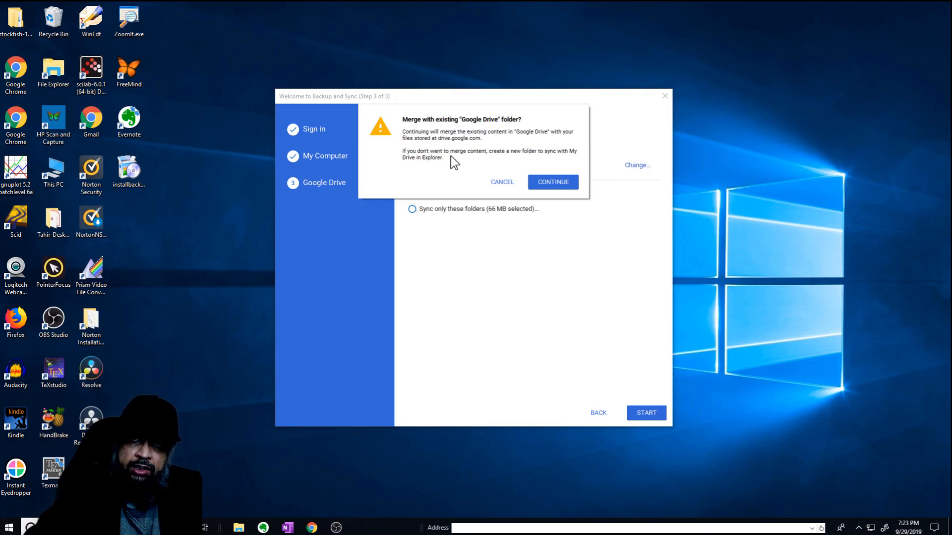
mouse_move(555, 148)
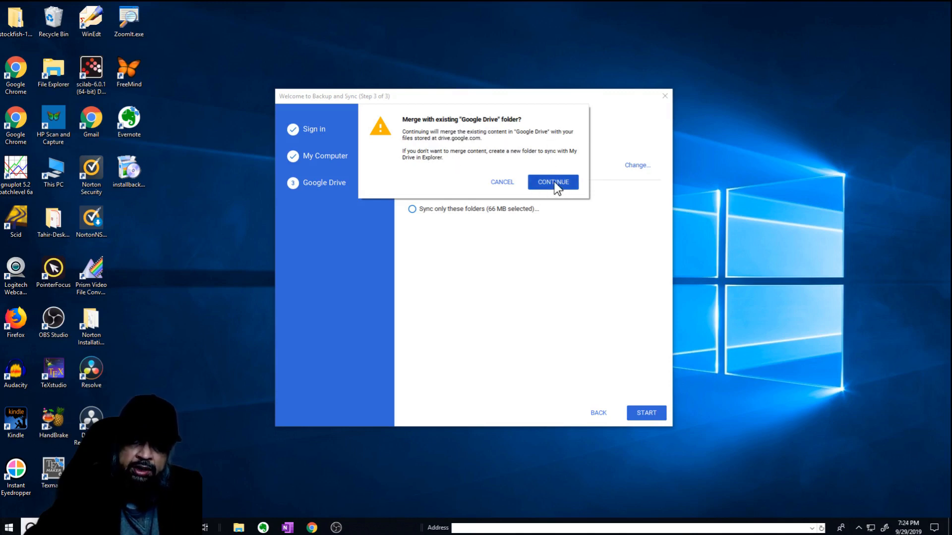
- Continue to merge the existing Google Drive folder with the online files
left_click(553, 183)
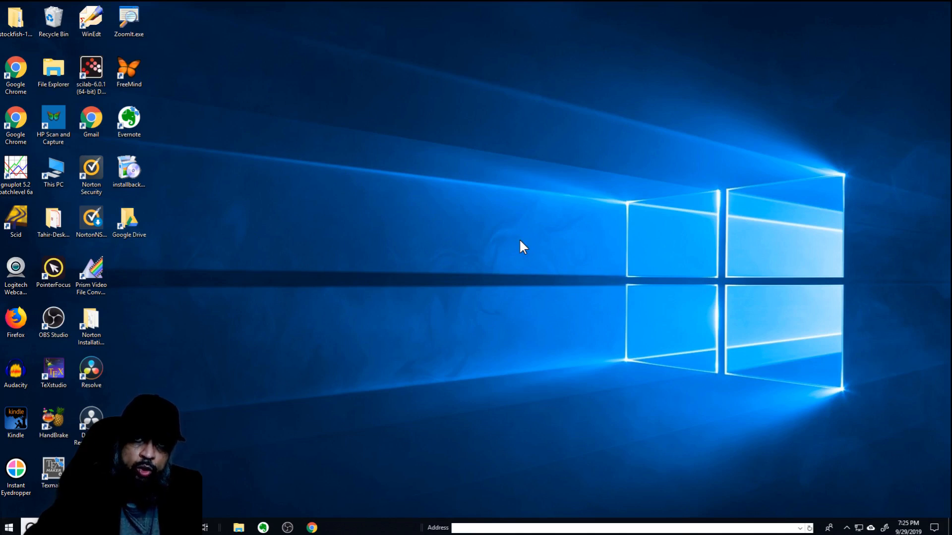
mouse_move(505, 238)
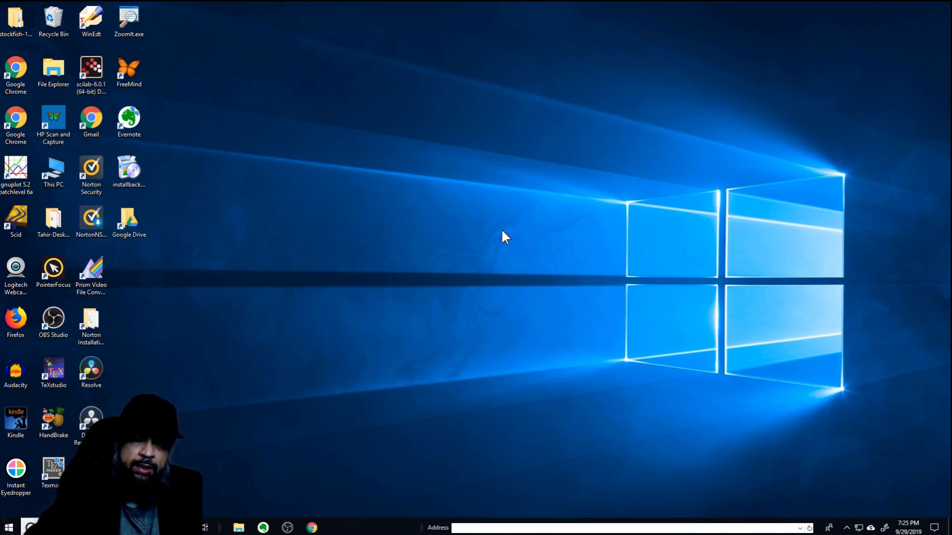
- Select the new Google Drive folder shortcut on the desktop
left_click(129, 218)
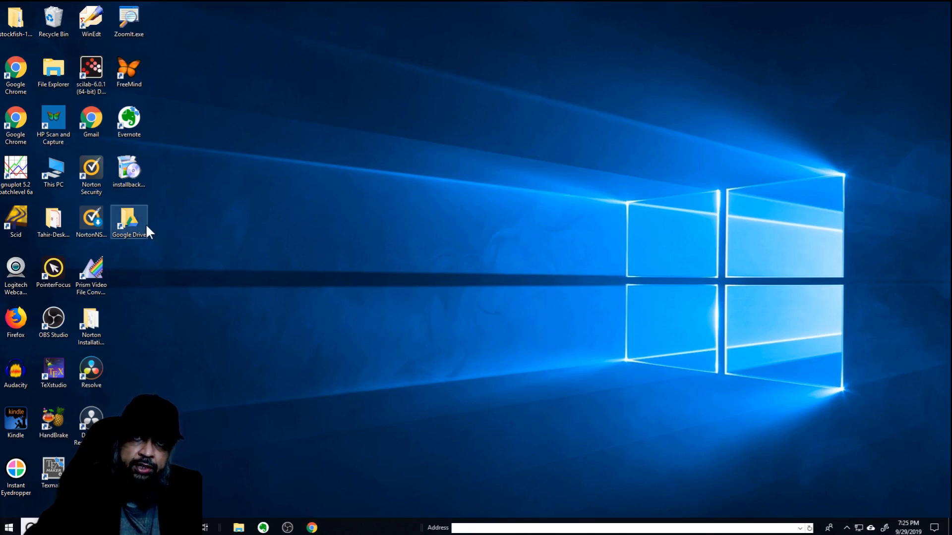
mouse_move(148, 223)
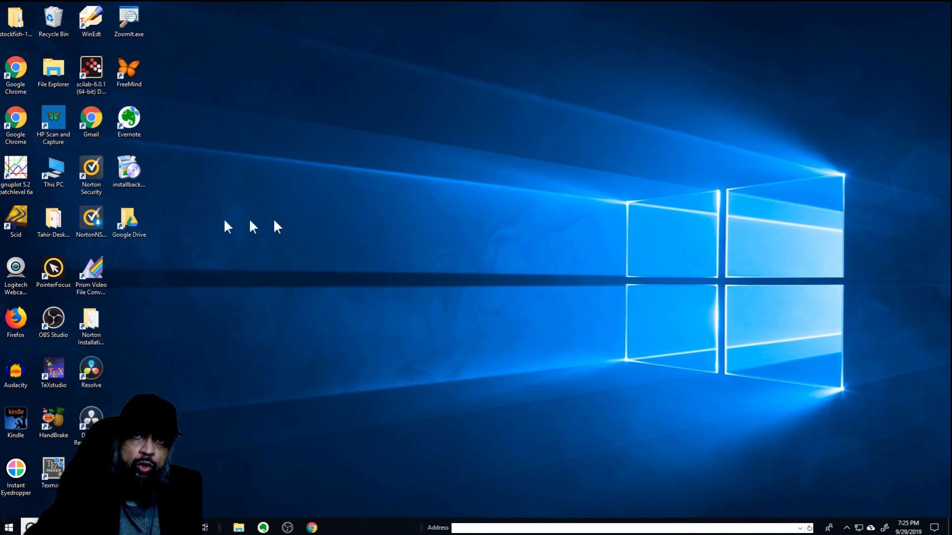
mouse_move(337, 227)
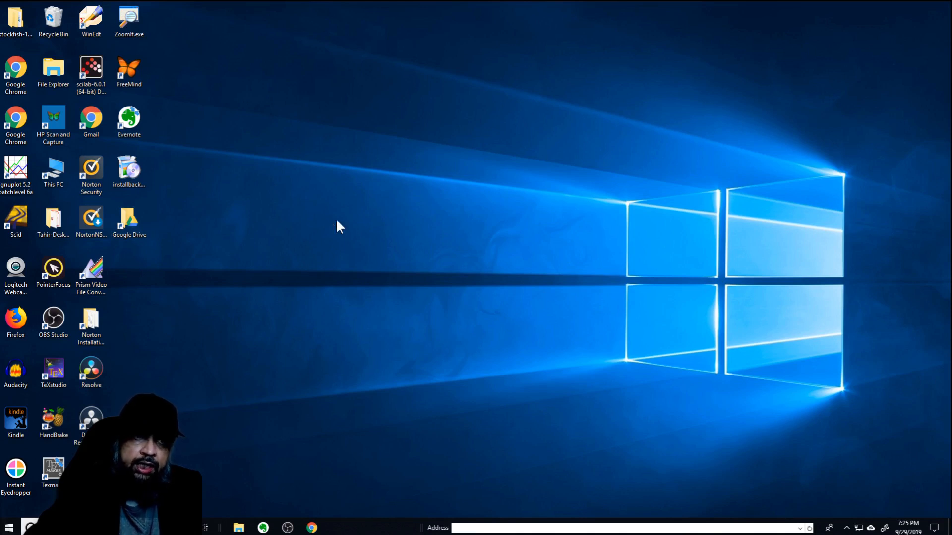